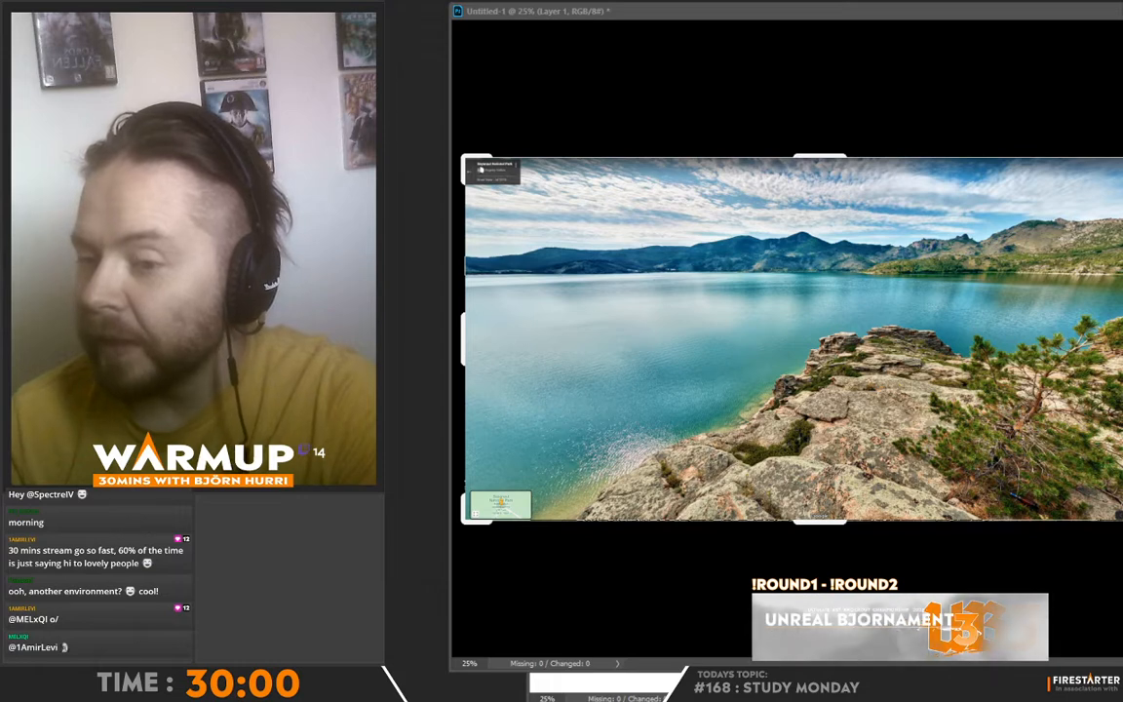
Scroll through the open documents with the lake reference photo beside the blank canvas.
scroll(down, 3)
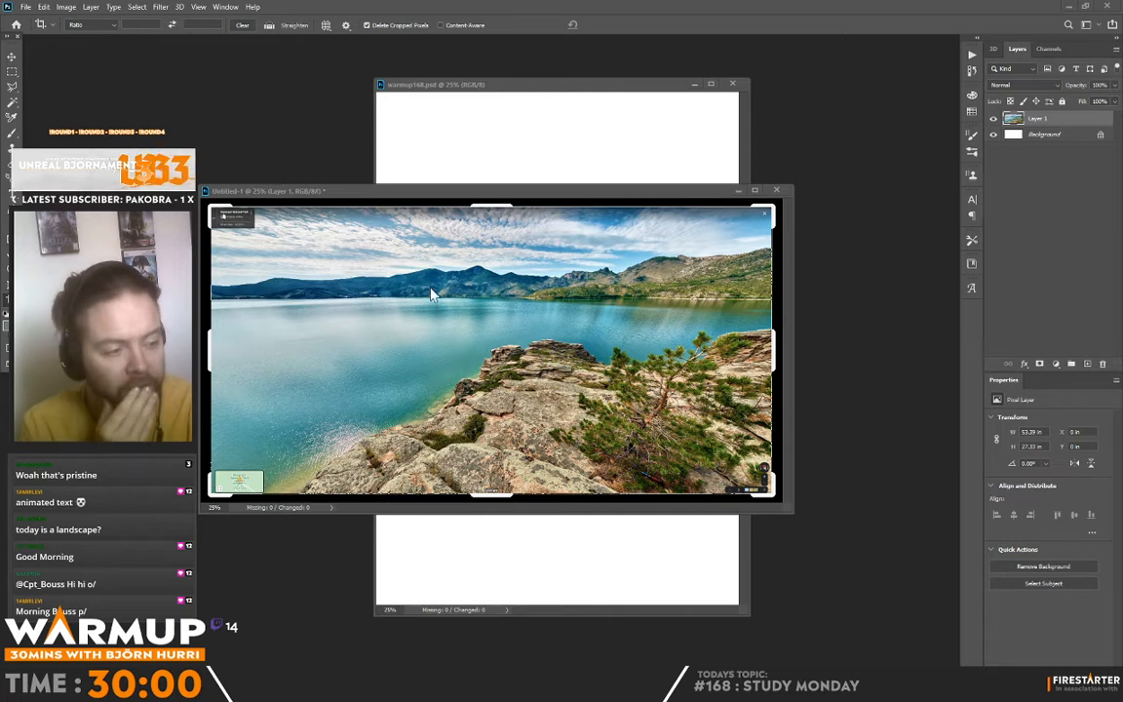
mouse_move(614, 264)
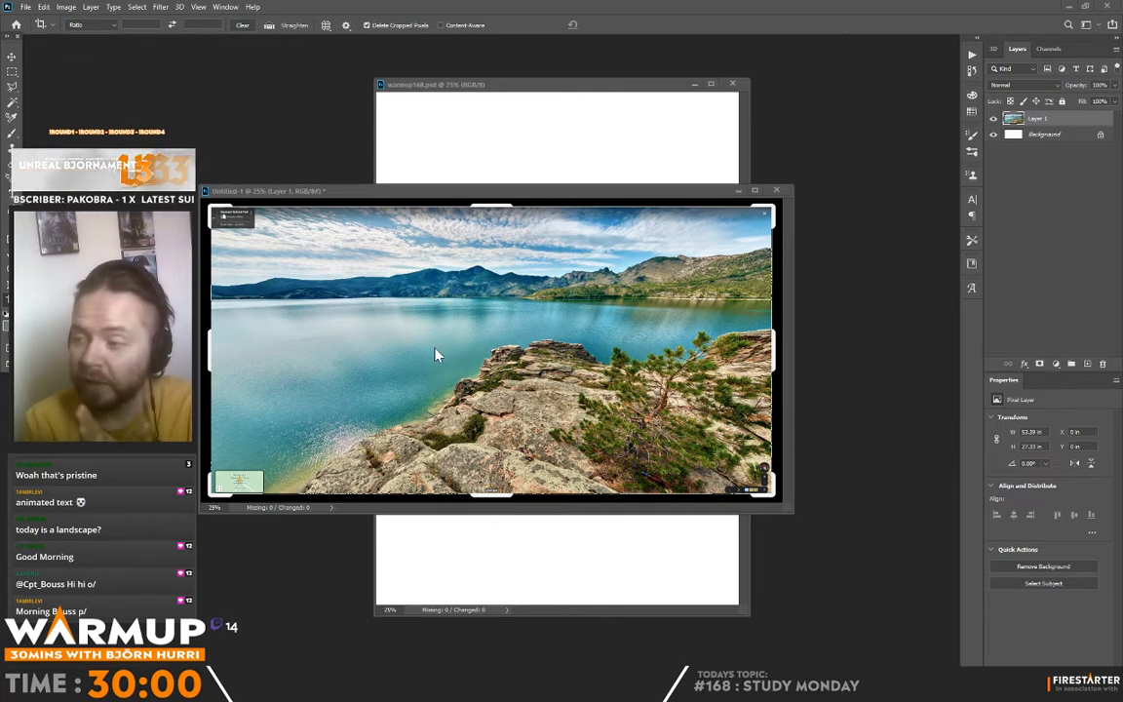
mouse_move(368, 277)
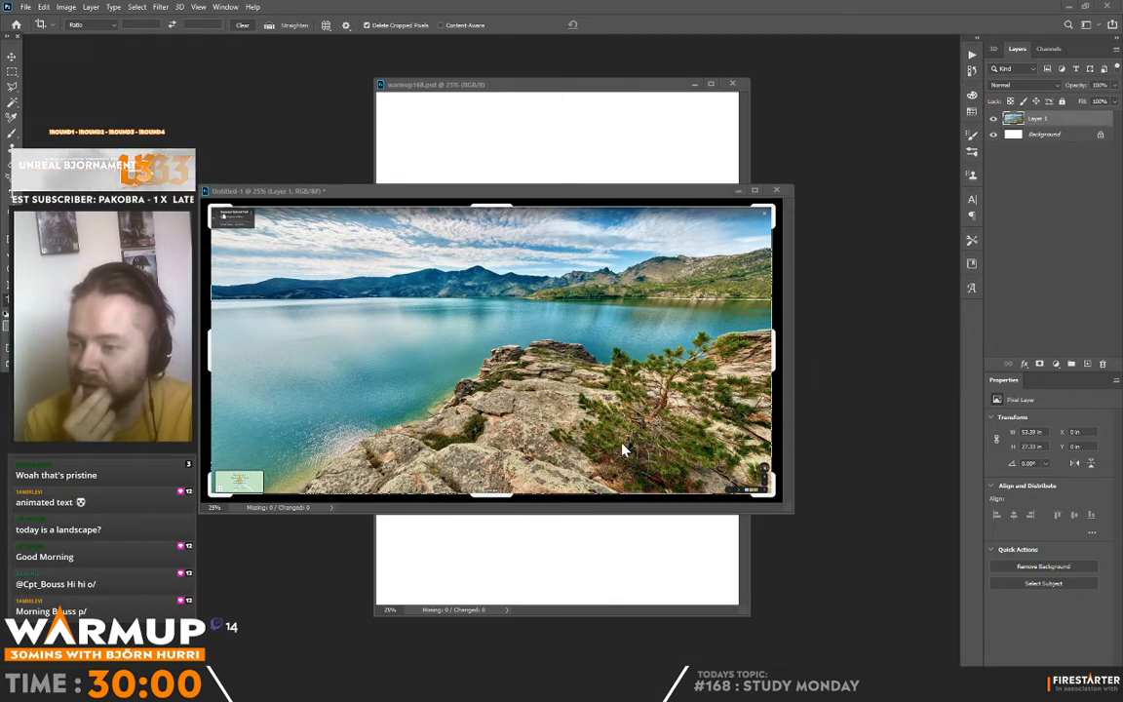
mouse_move(659, 392)
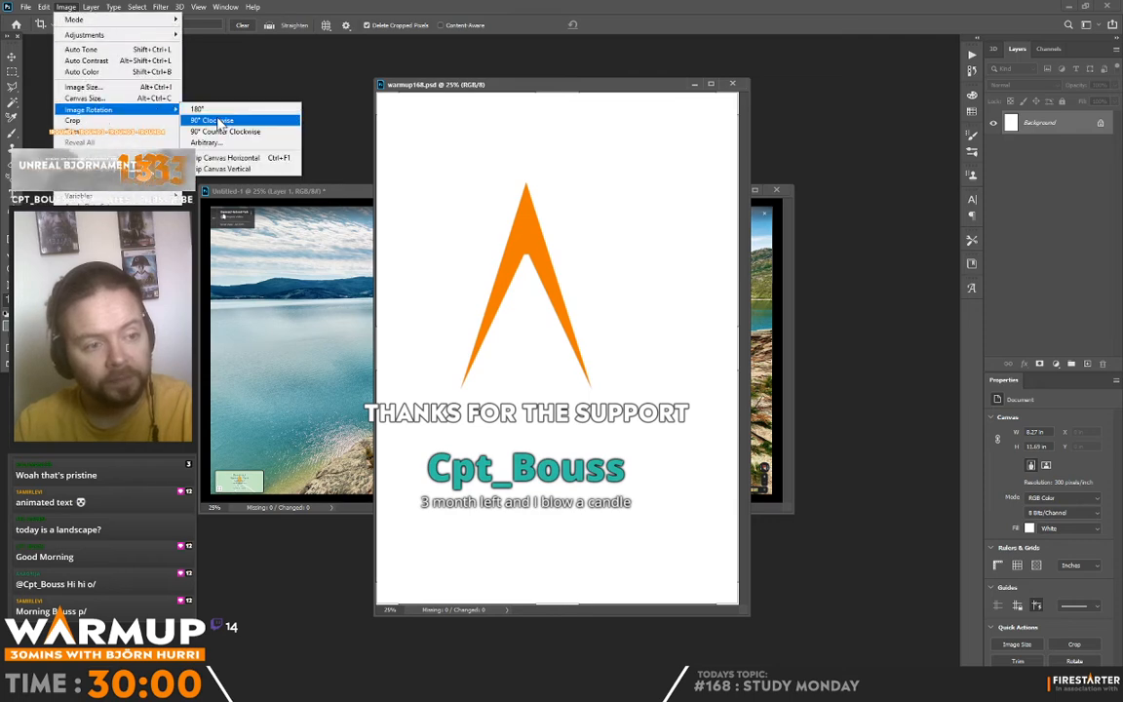
Rotate the blank canvas 90° clockwise into landscape orientation.
click(210, 121)
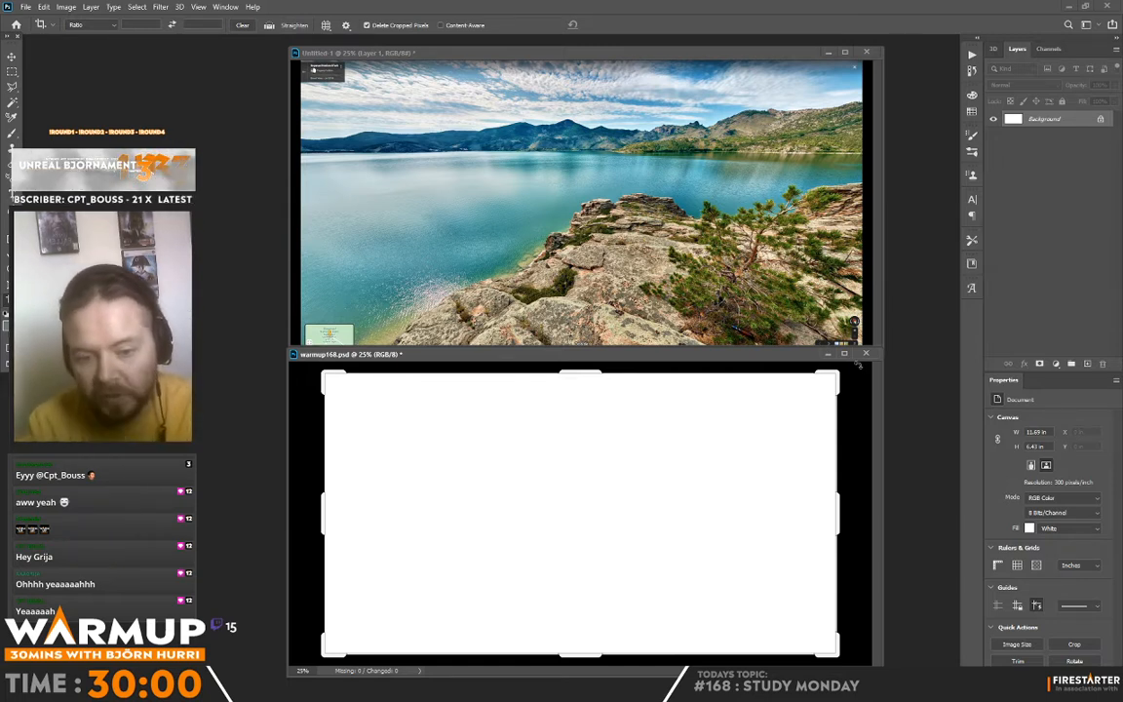
mouse_move(244, 555)
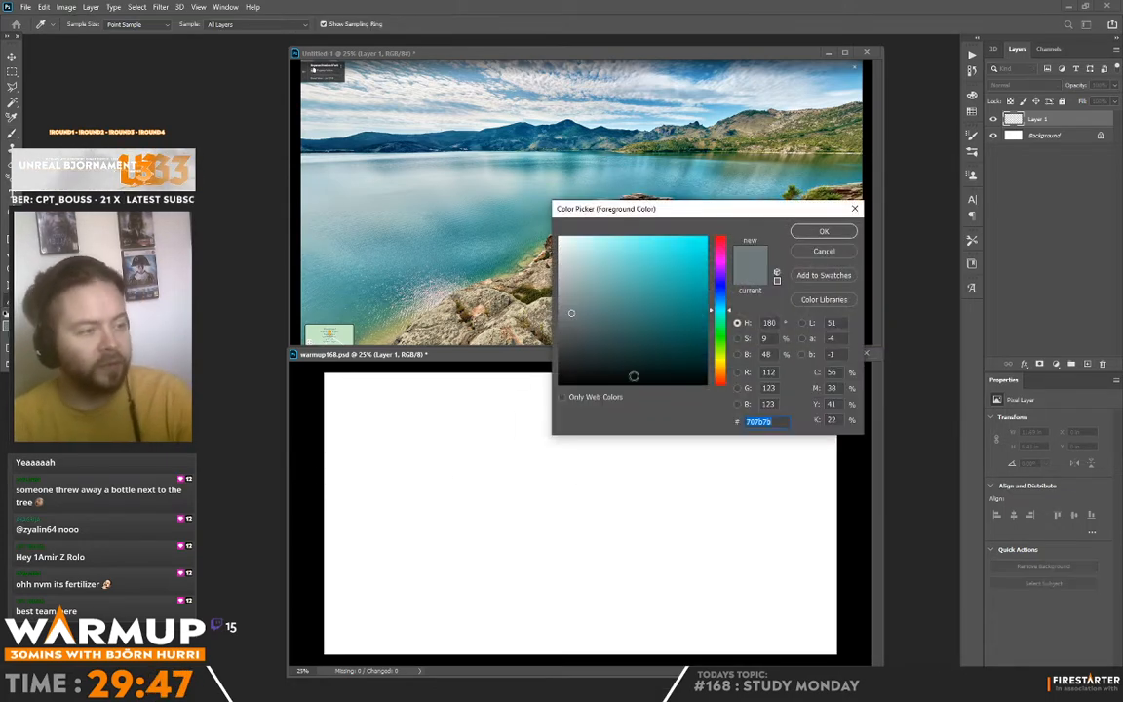
Pick dark blue for the hills, then turquoise for the lake band, in the Color Picker.
click(657, 321)
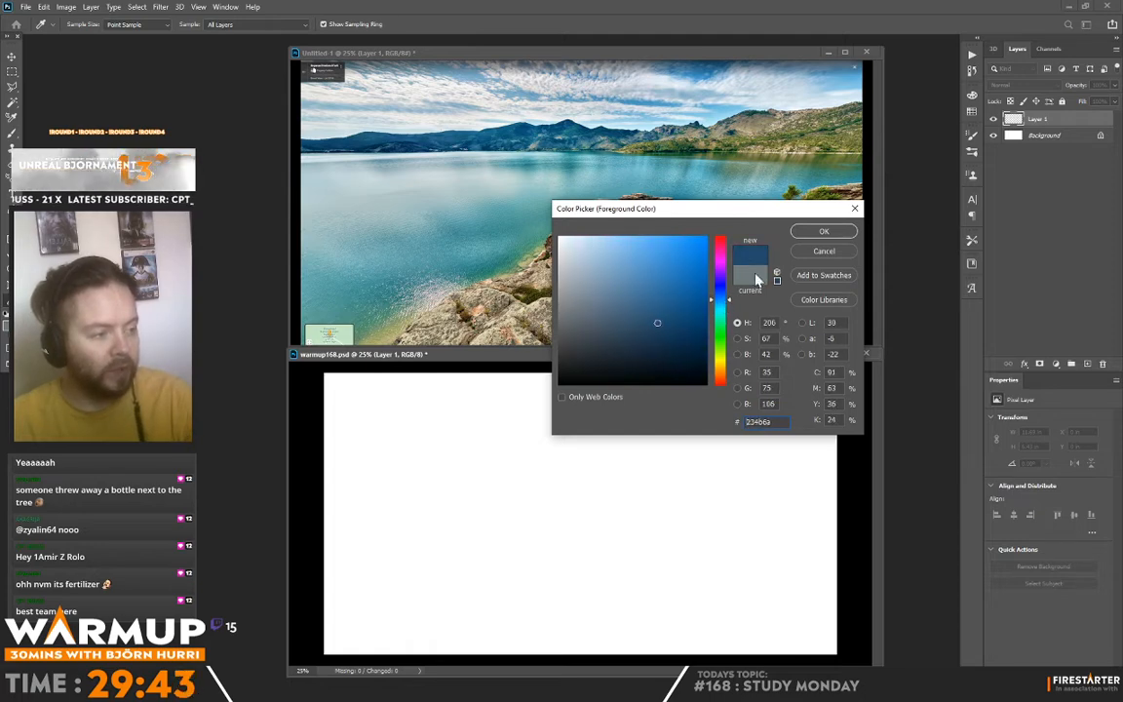
click(822, 230)
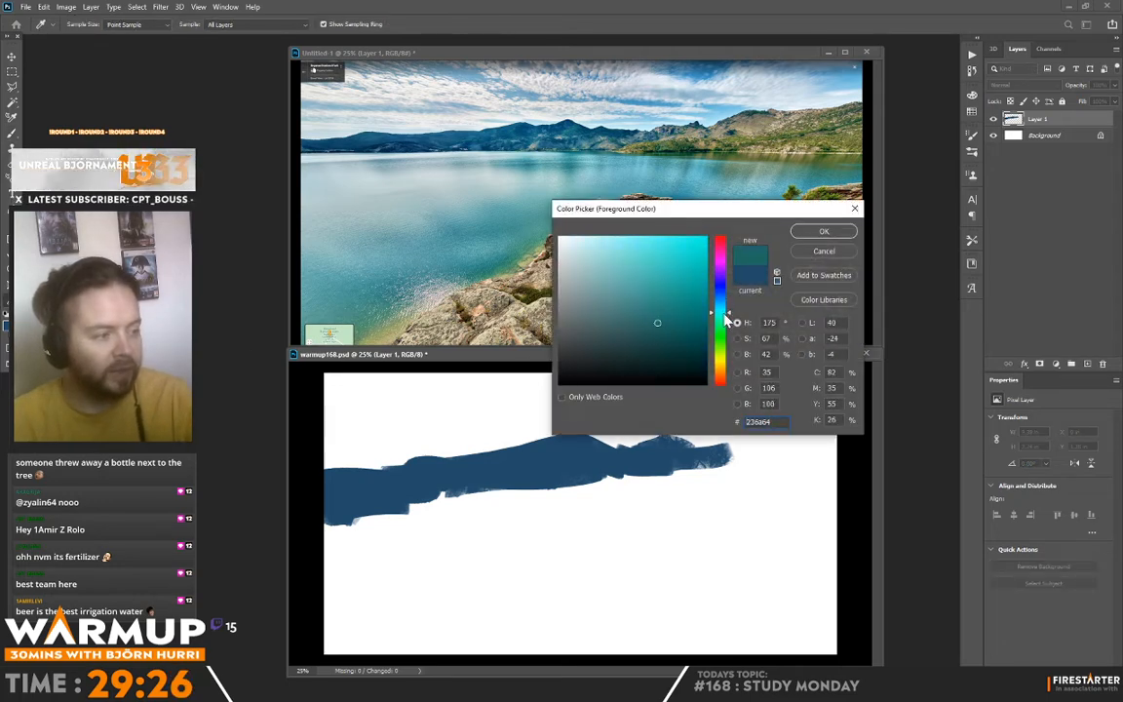
click(667, 308)
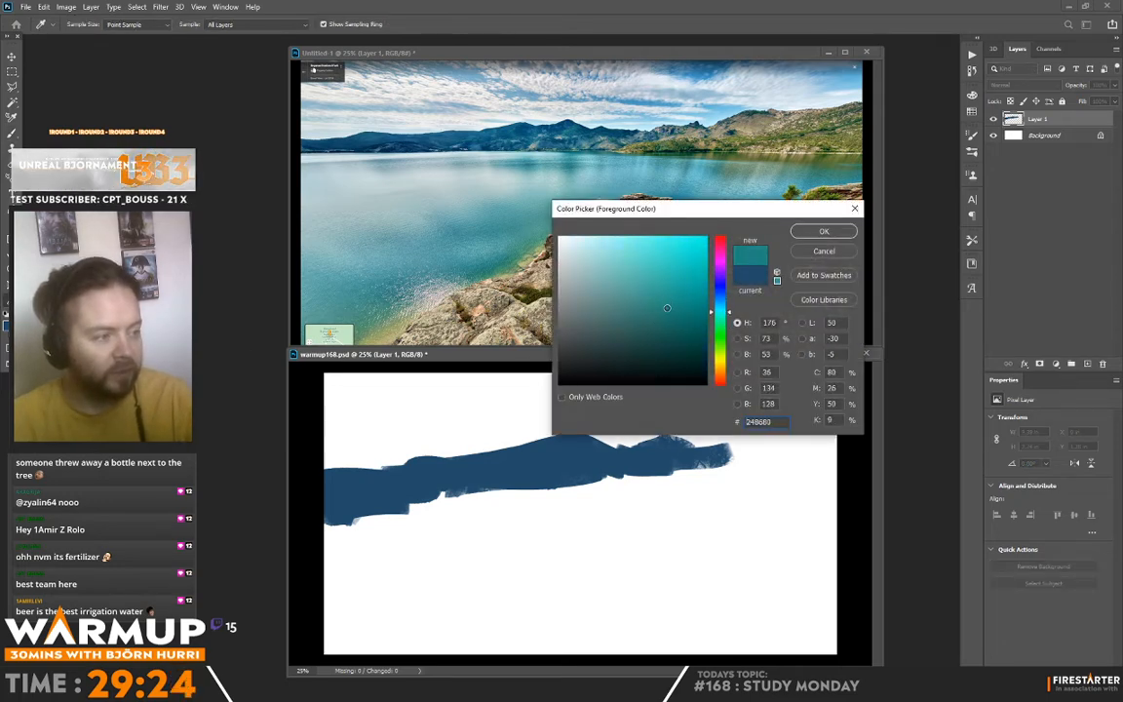
click(823, 230)
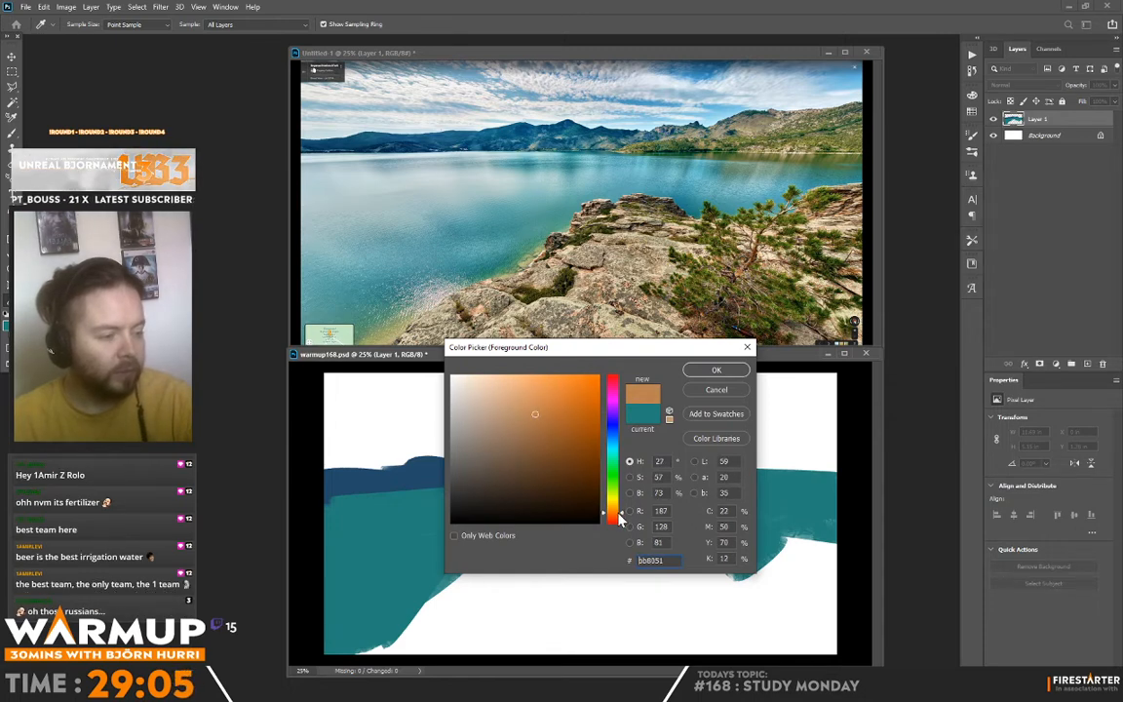
Paint an orange rocky shoreline across the foreground, then choose olive green for the vegetation.
click(715, 371)
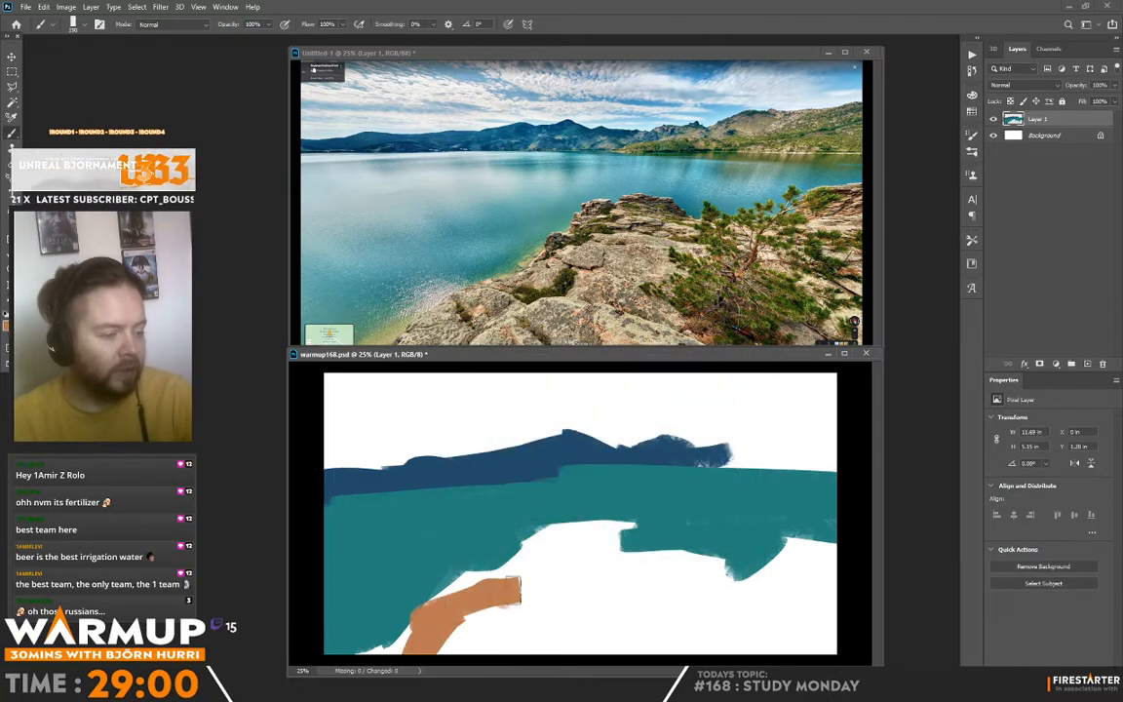
drag(523, 589, 643, 546)
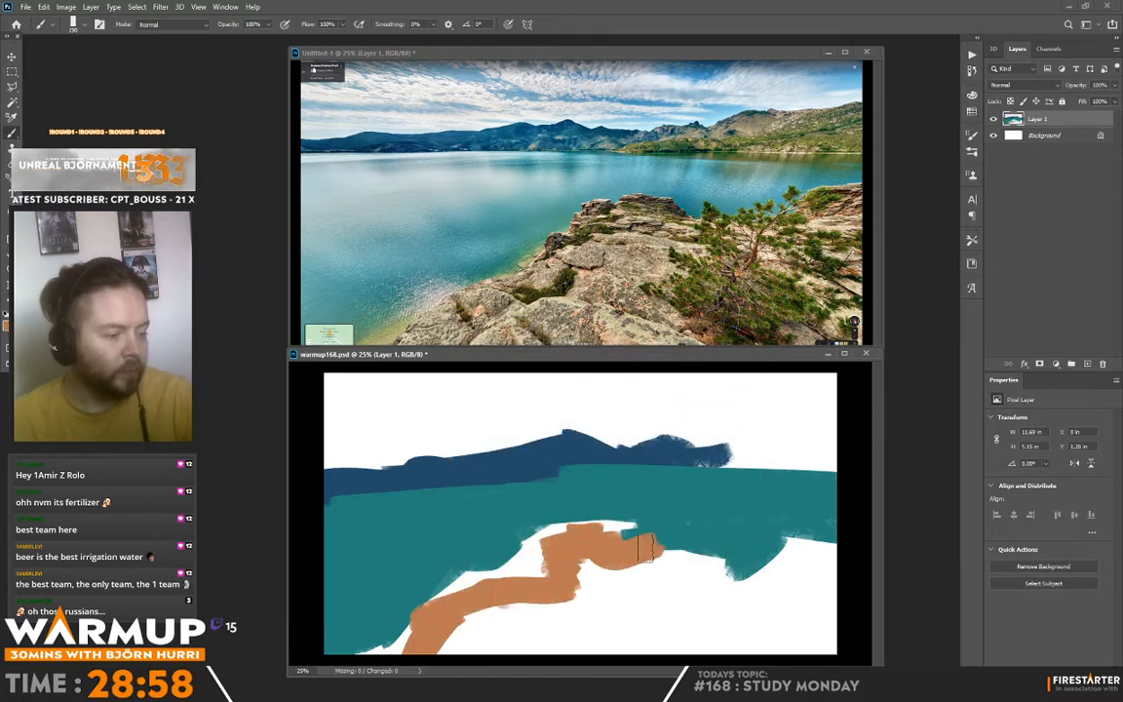
drag(643, 549, 795, 575)
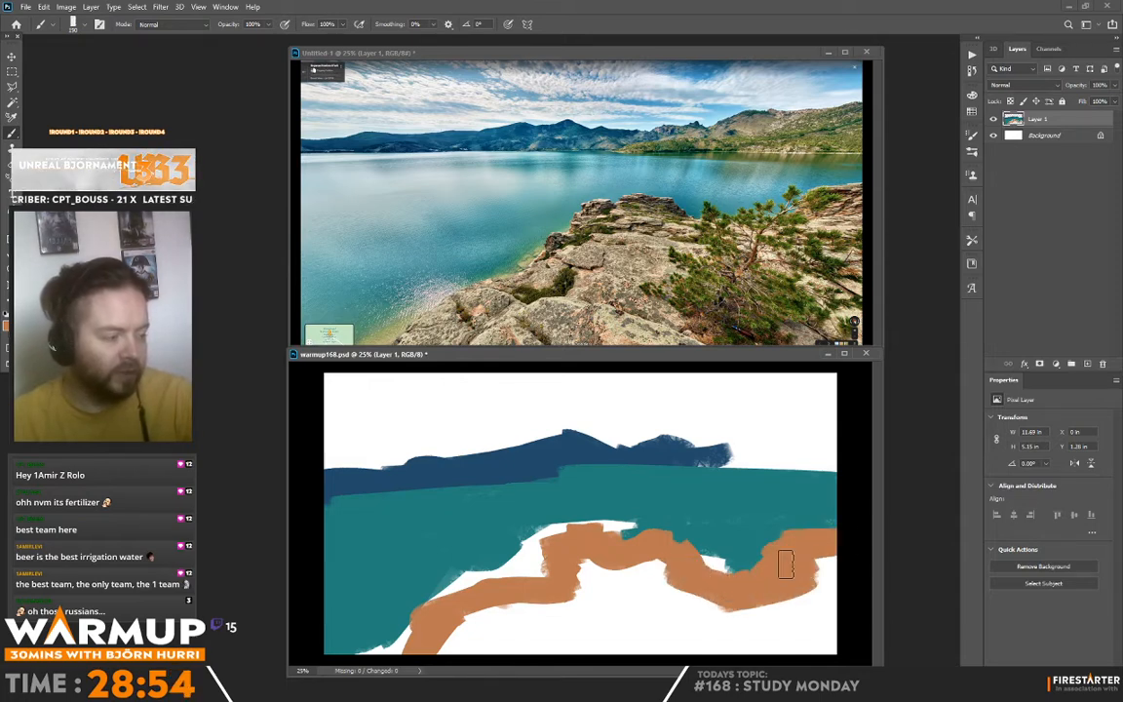
drag(788, 563, 584, 569)
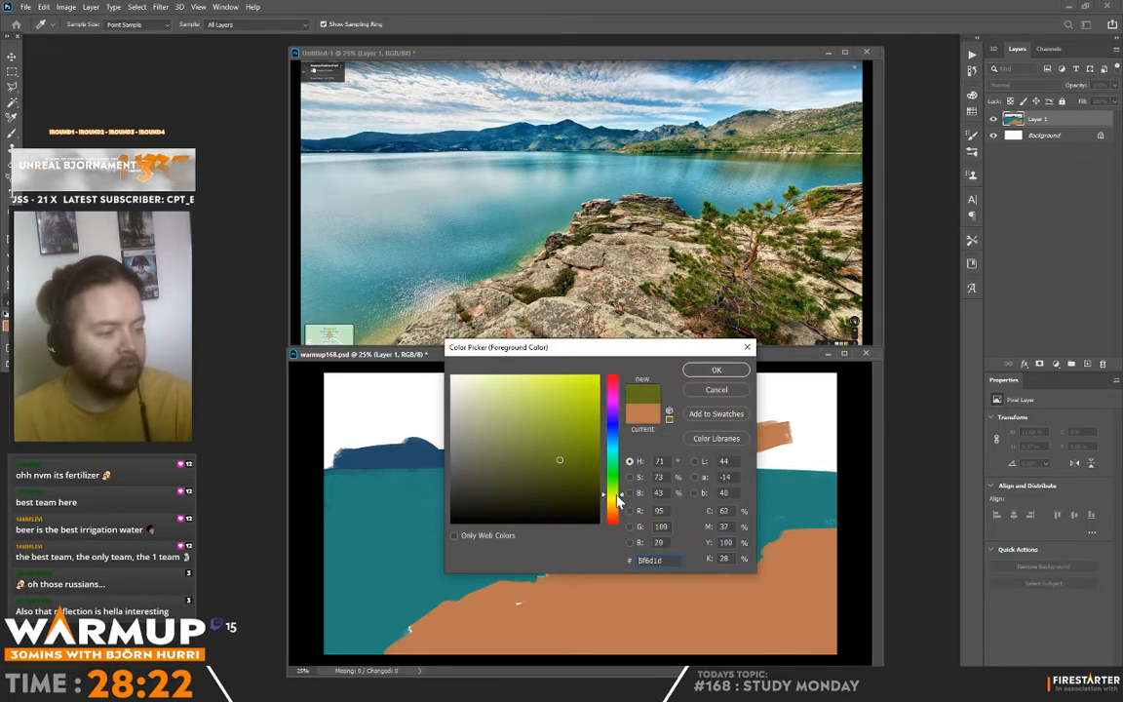
click(715, 371)
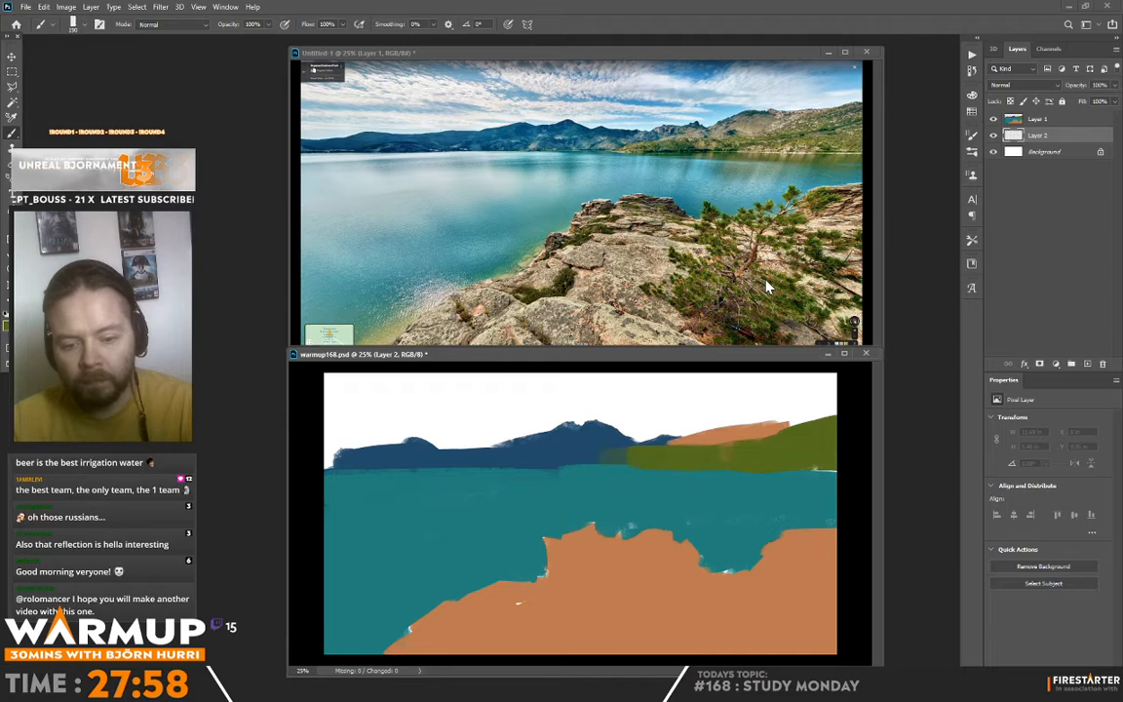
mouse_move(934, 417)
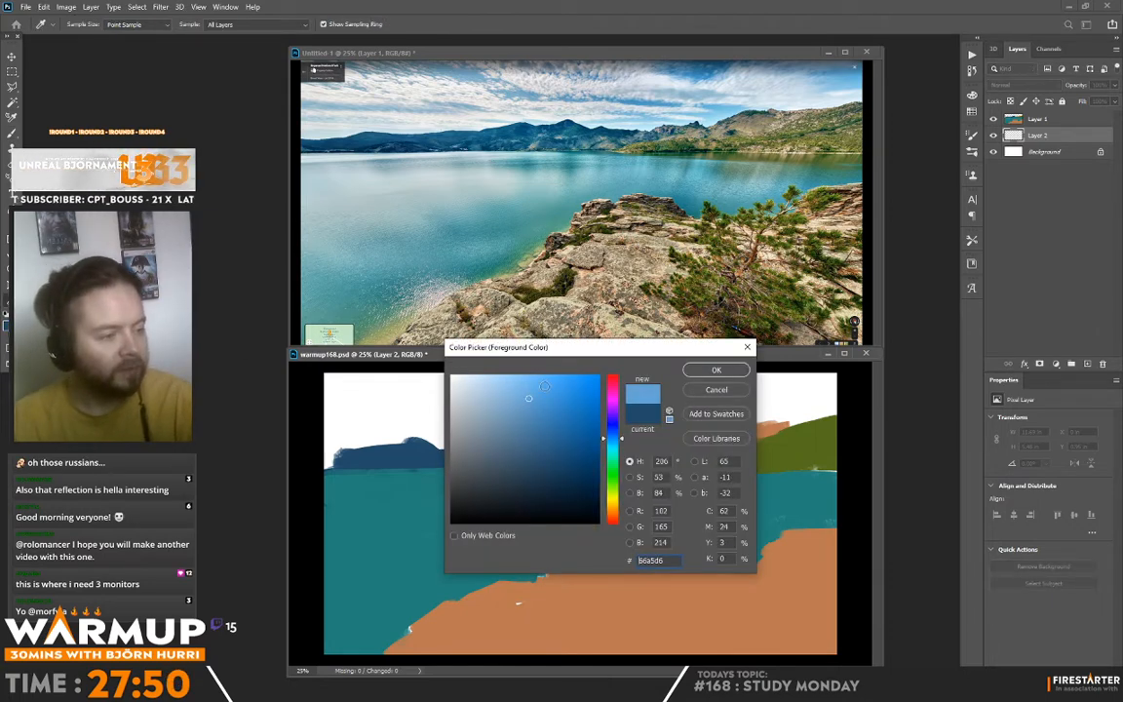
Choose and adjust a pale sky blue as the foreground colour.
click(715, 370)
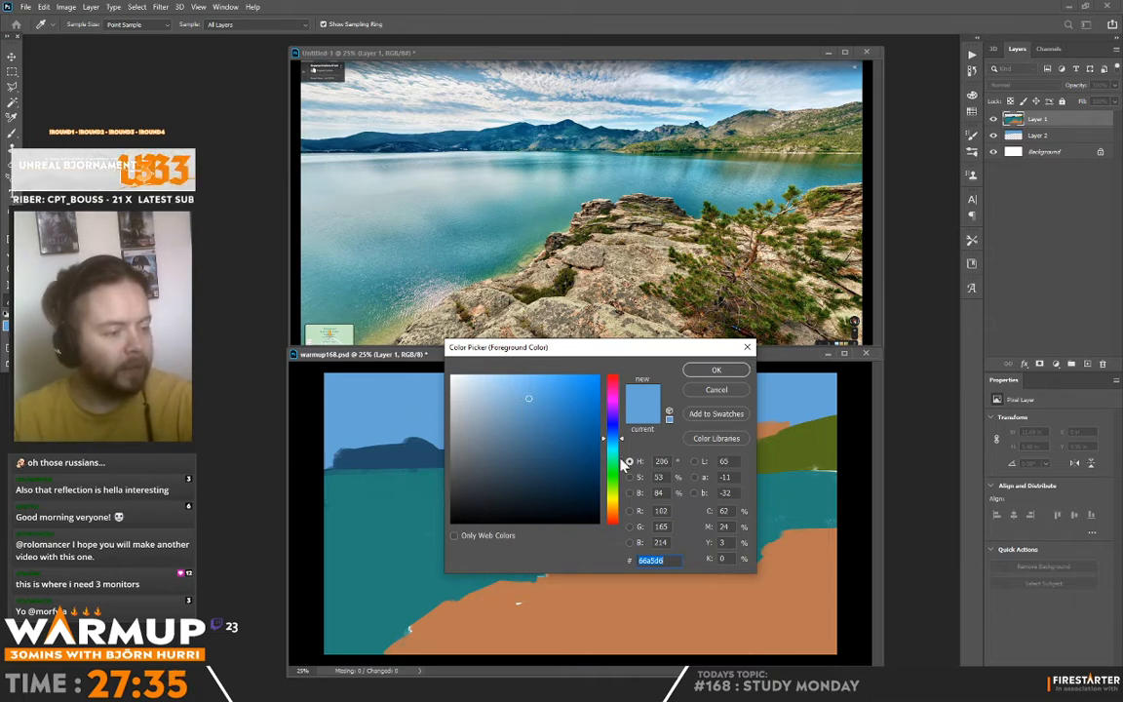
click(518, 402)
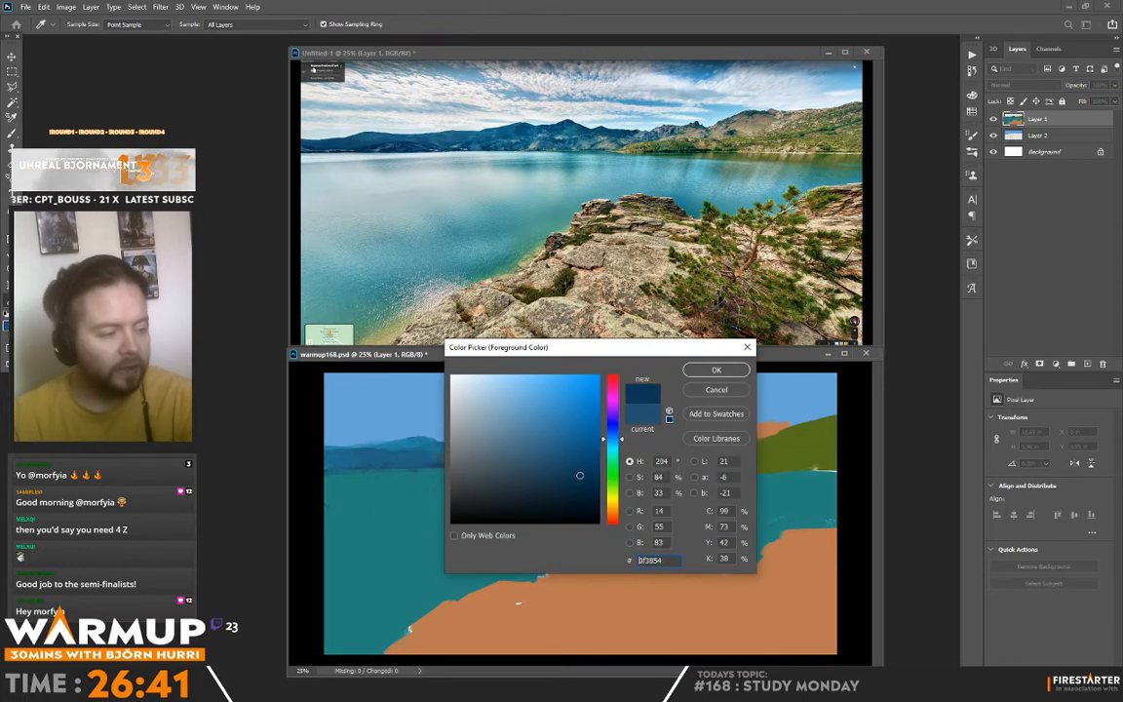
Confirm the deep navy blue for darkening the hills.
click(716, 371)
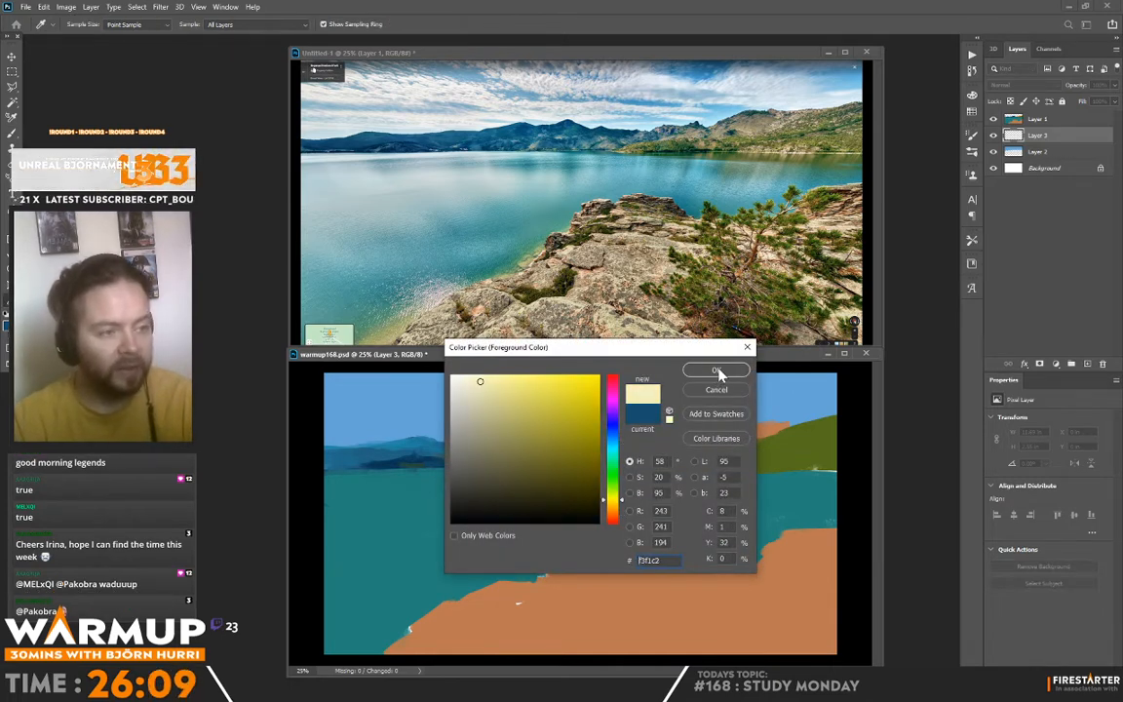
Paint a pale cream streak into the sky, then confirm a light blue for more clouds.
click(717, 371)
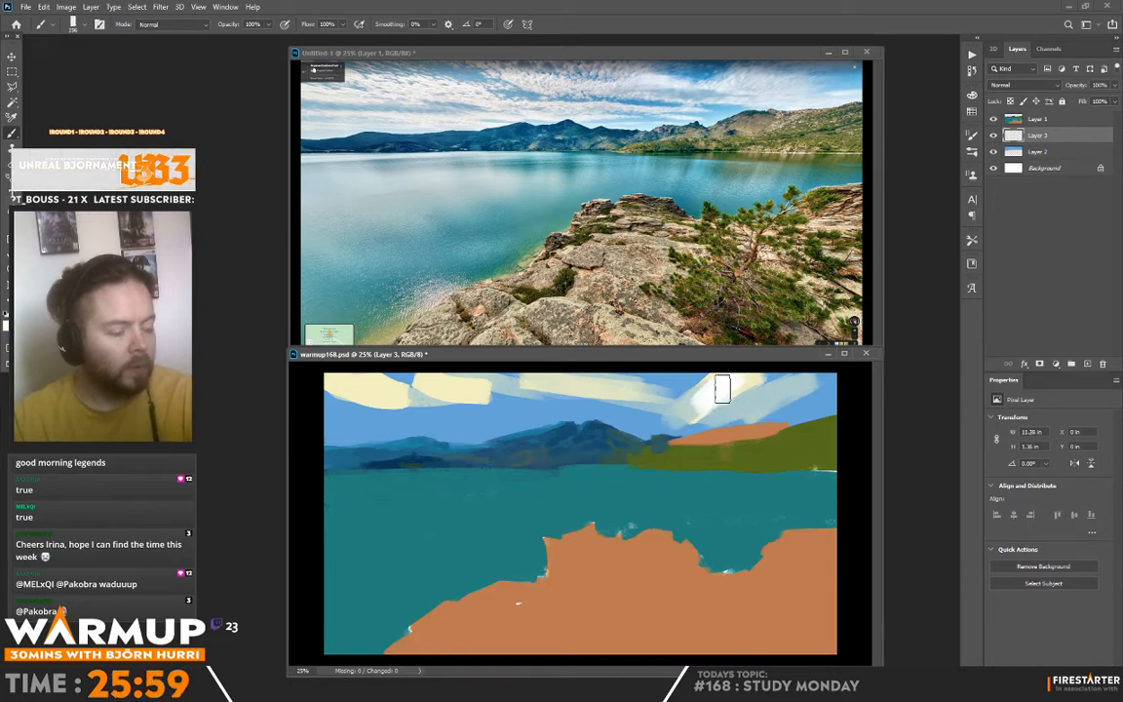
drag(721, 390, 807, 394)
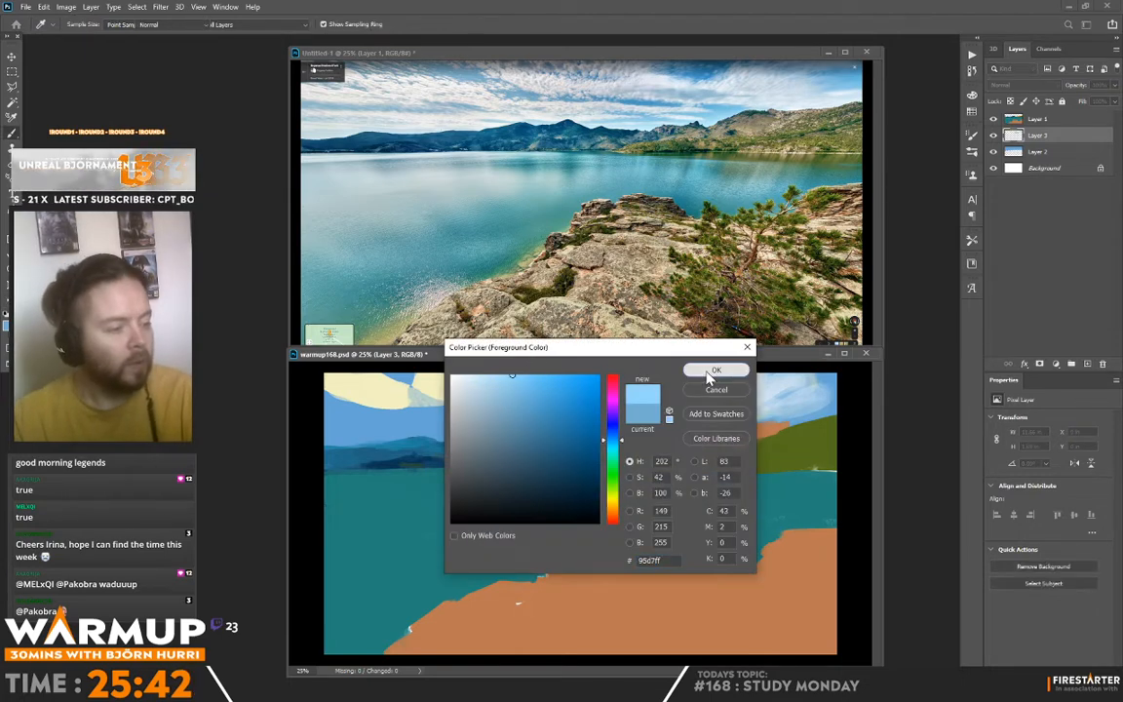
click(716, 371)
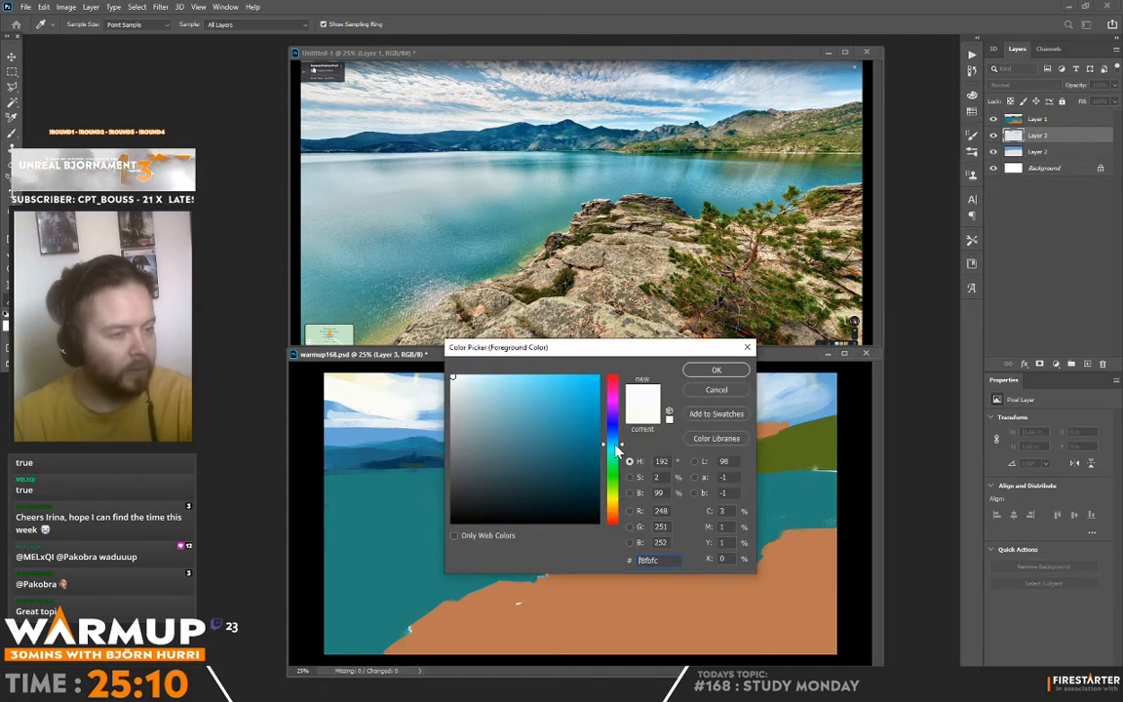
Refine the foreground colour from near-white toward a pale cyan for the cloud strokes.
click(487, 379)
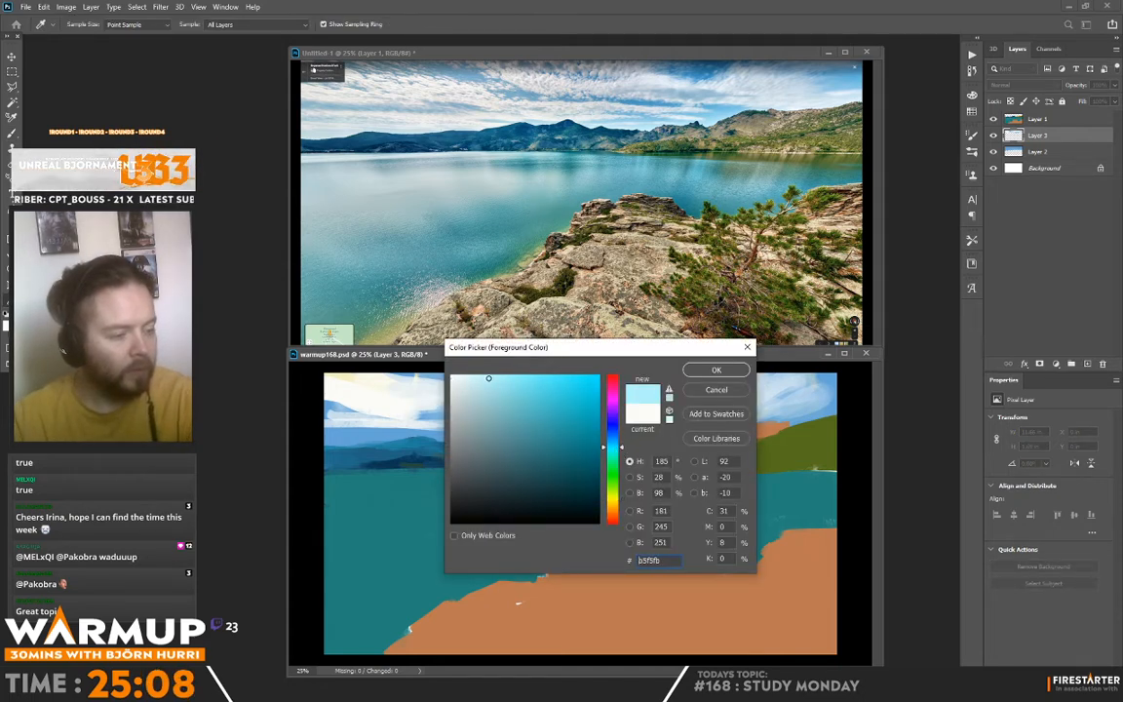
click(488, 378)
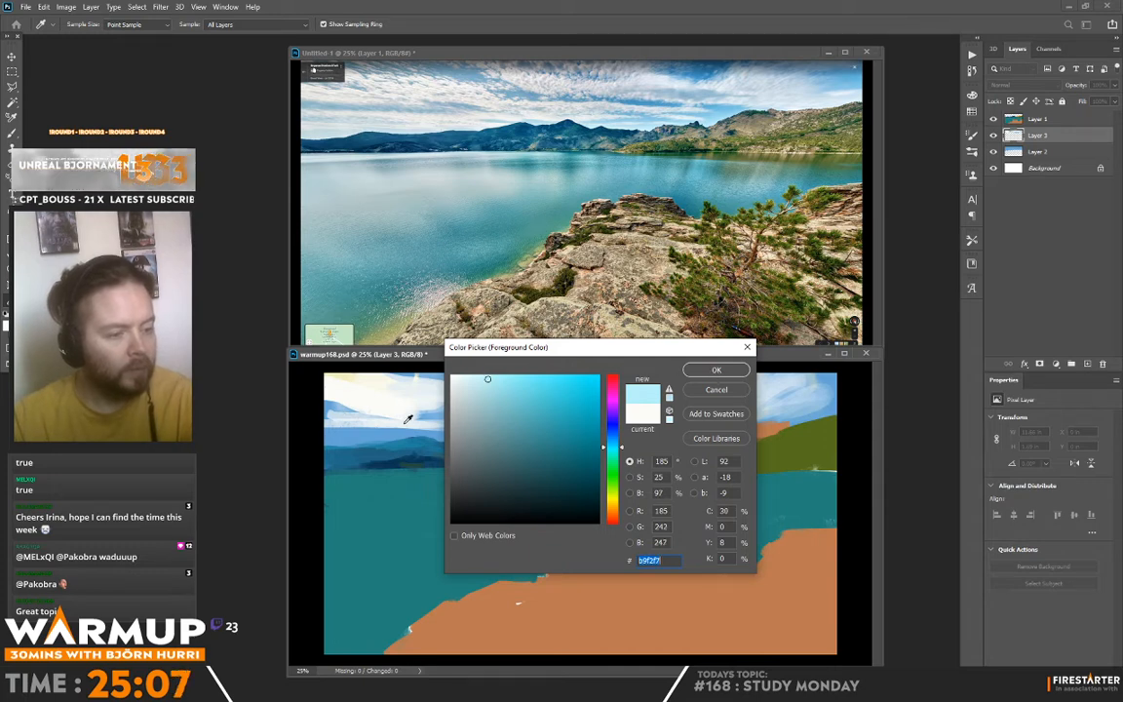
click(506, 388)
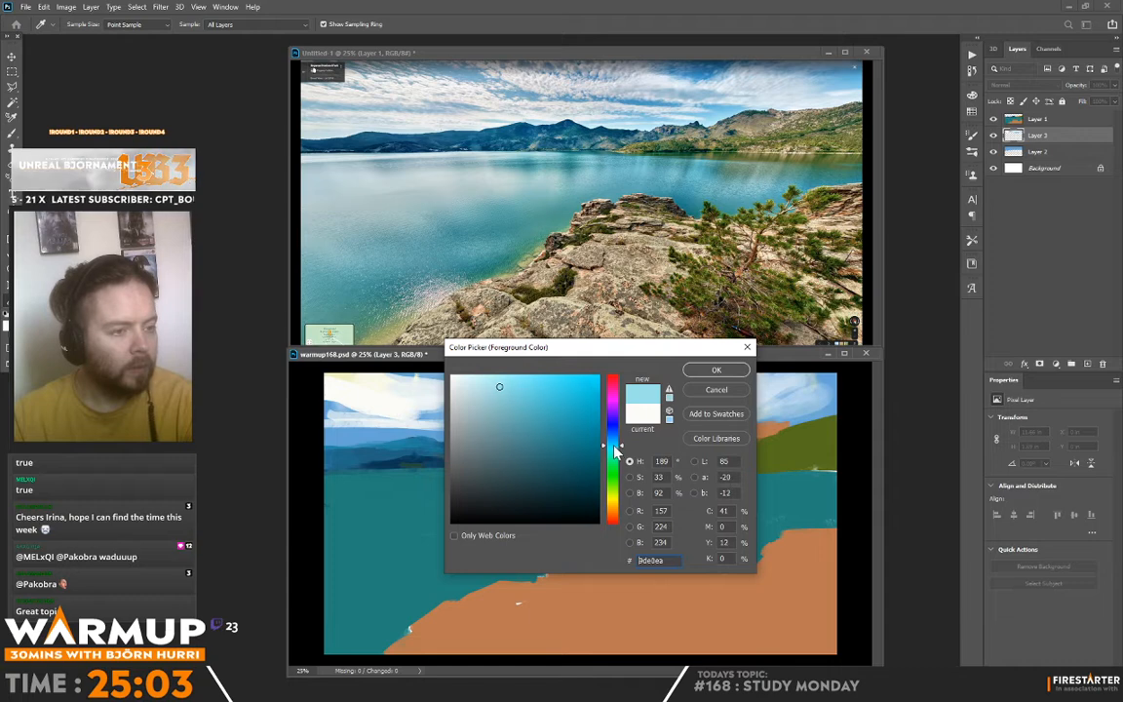
click(716, 370)
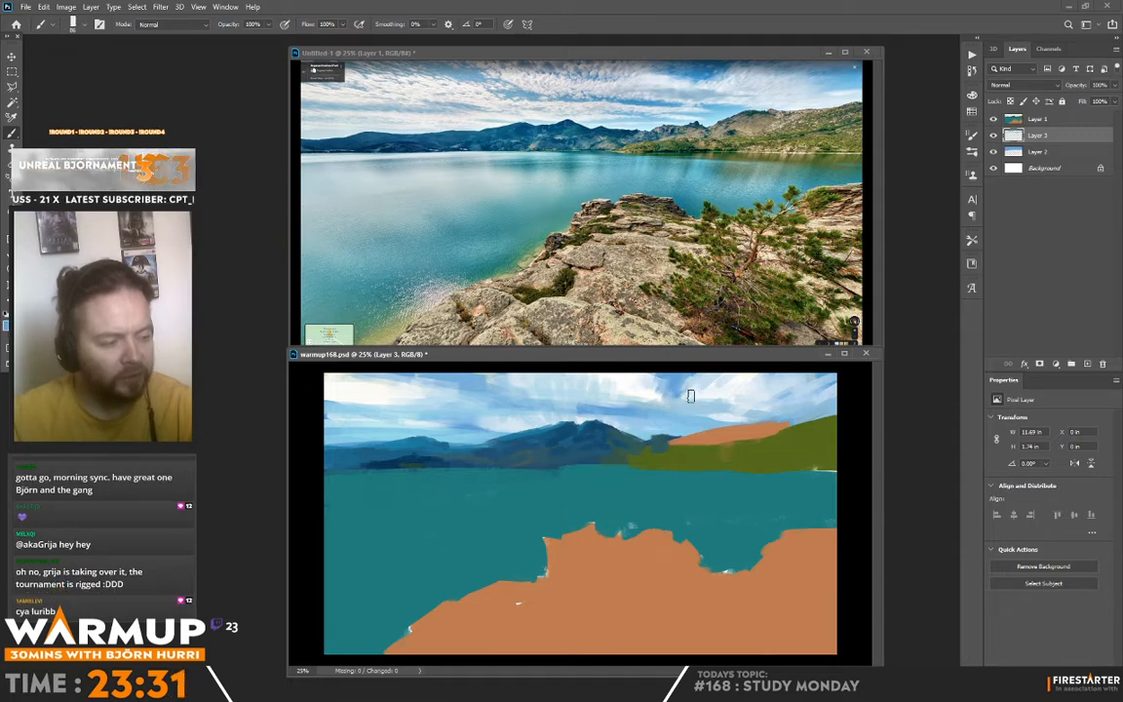
mouse_move(764, 401)
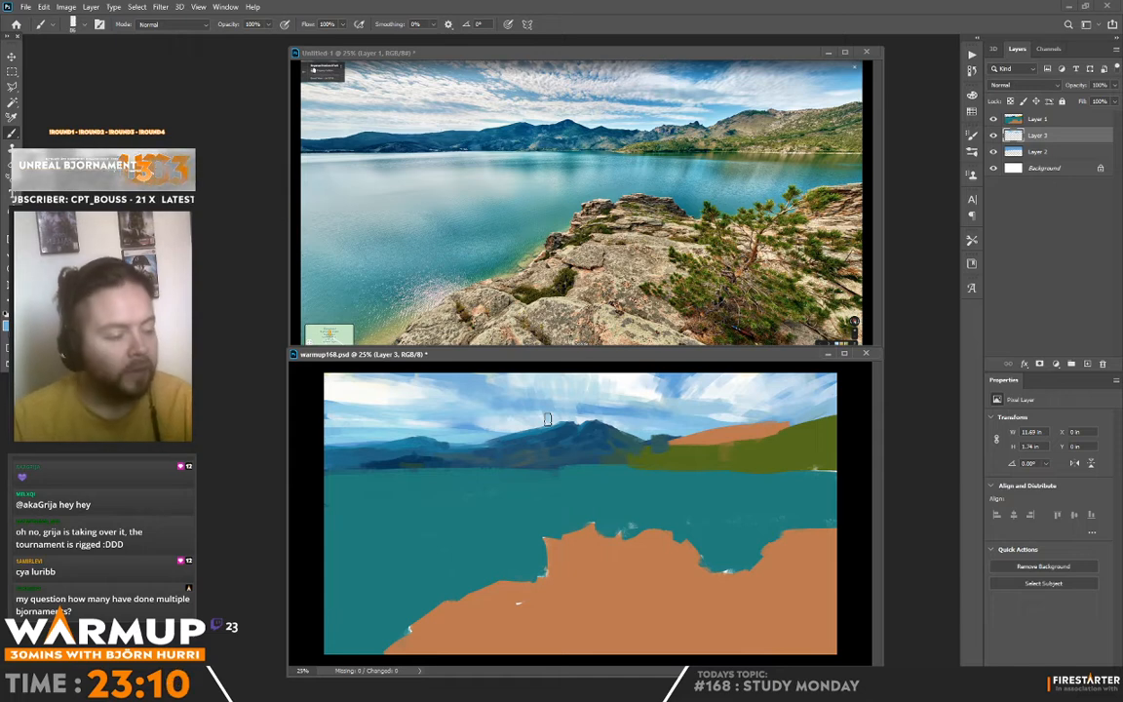
mouse_move(503, 425)
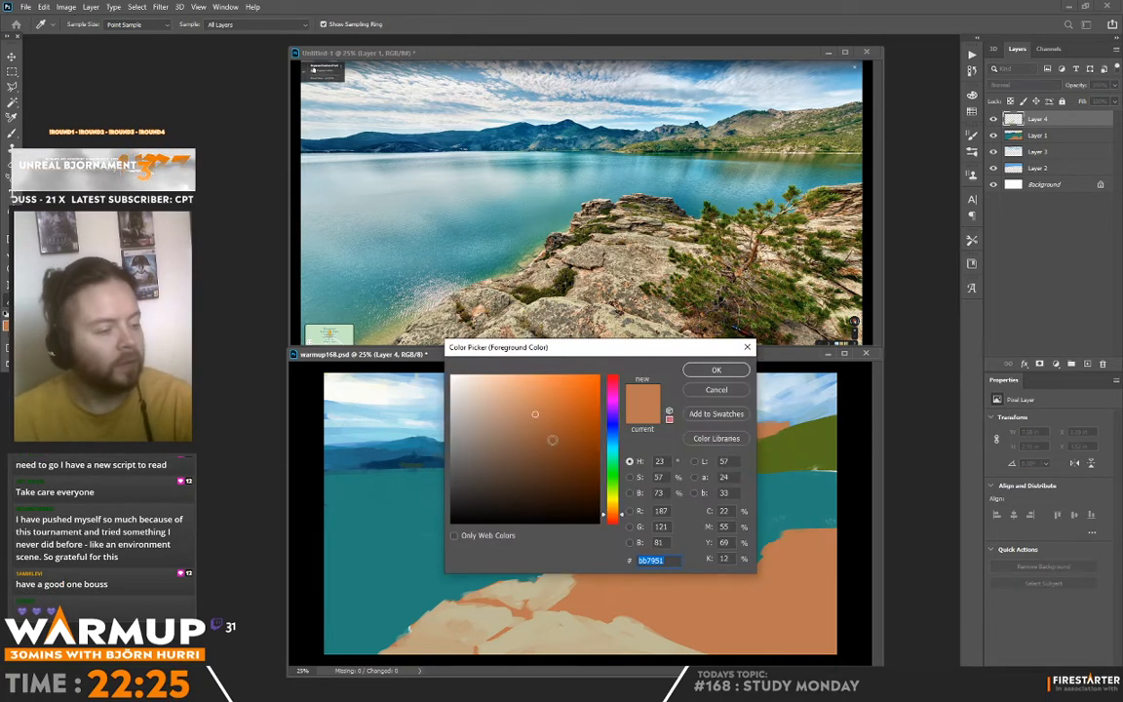
Confirm the orange-brown rock colour and sample with Alt while painting the foreground.
click(716, 370)
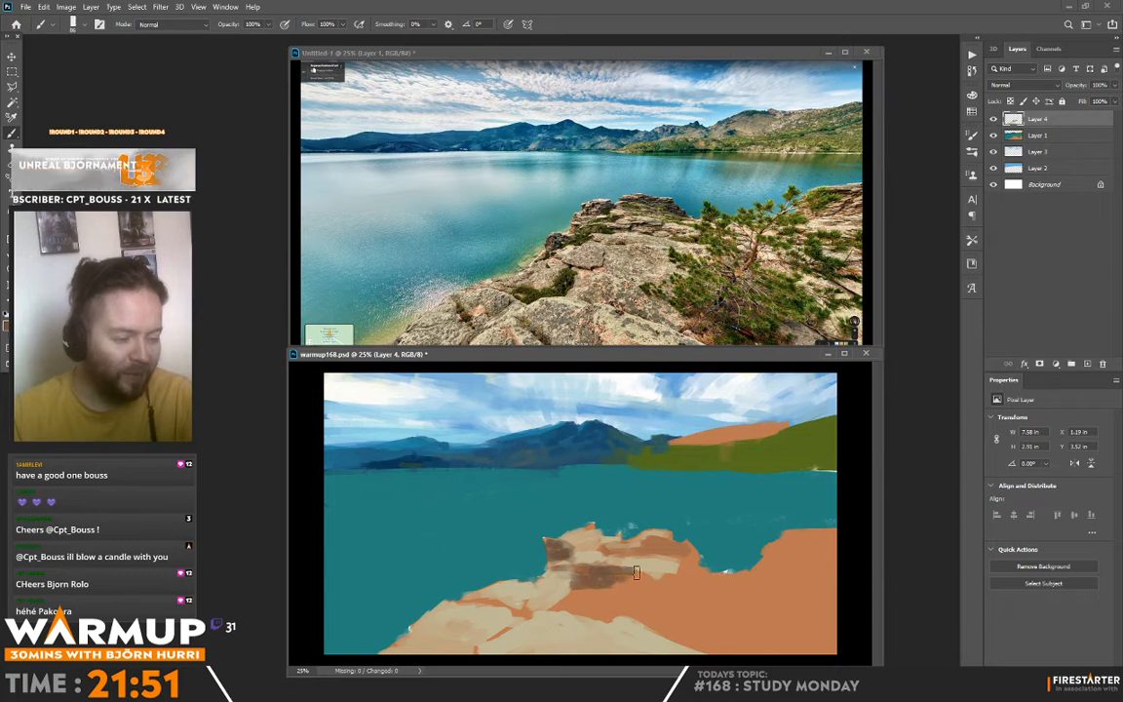
key(alt)
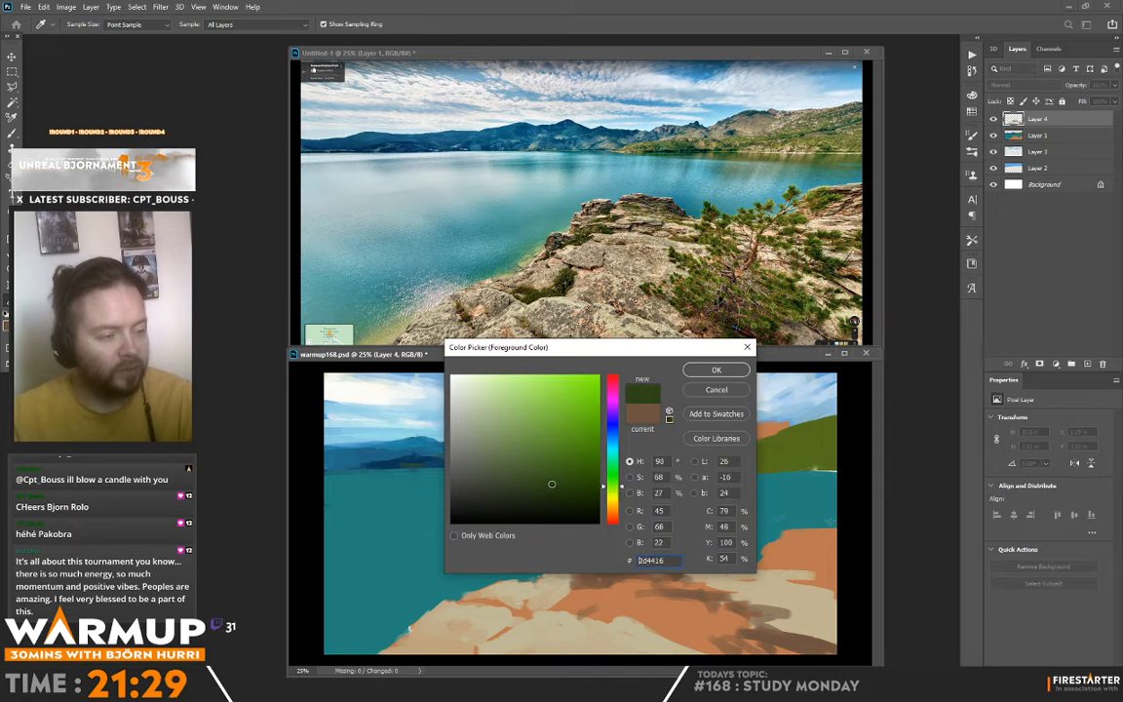
Confirm the dark olive green for the shoreline vegetation.
click(715, 370)
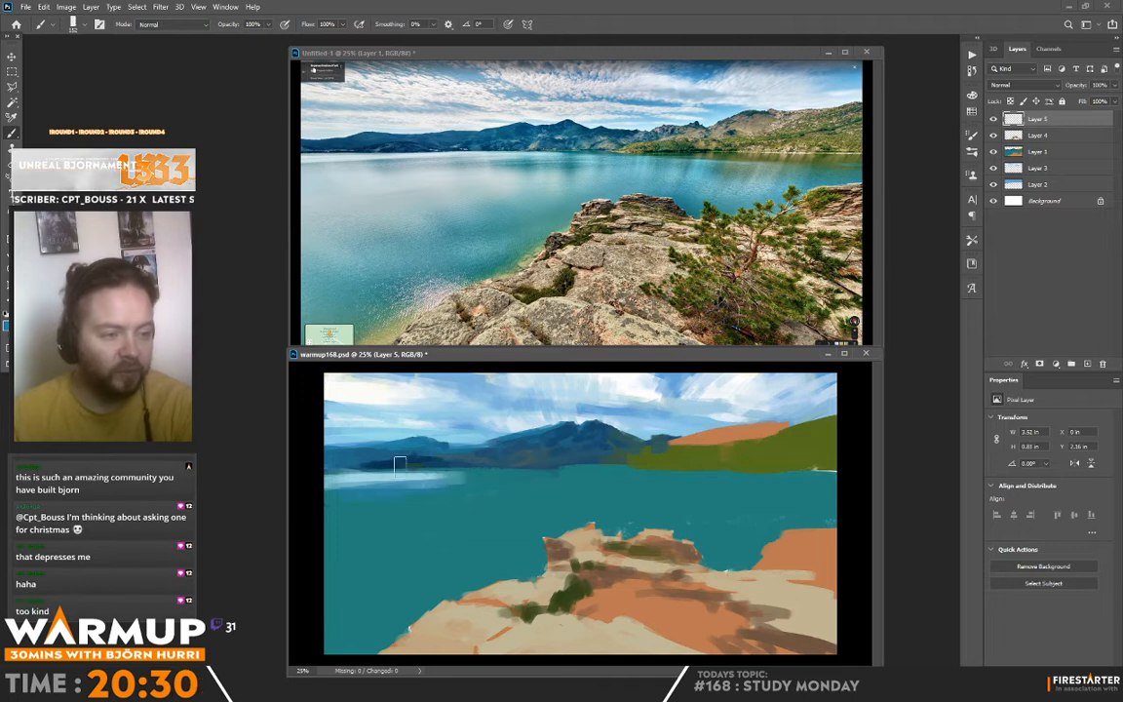
Paint two pale blue reflection strokes down the left side of the lake.
drag(400, 473, 351, 581)
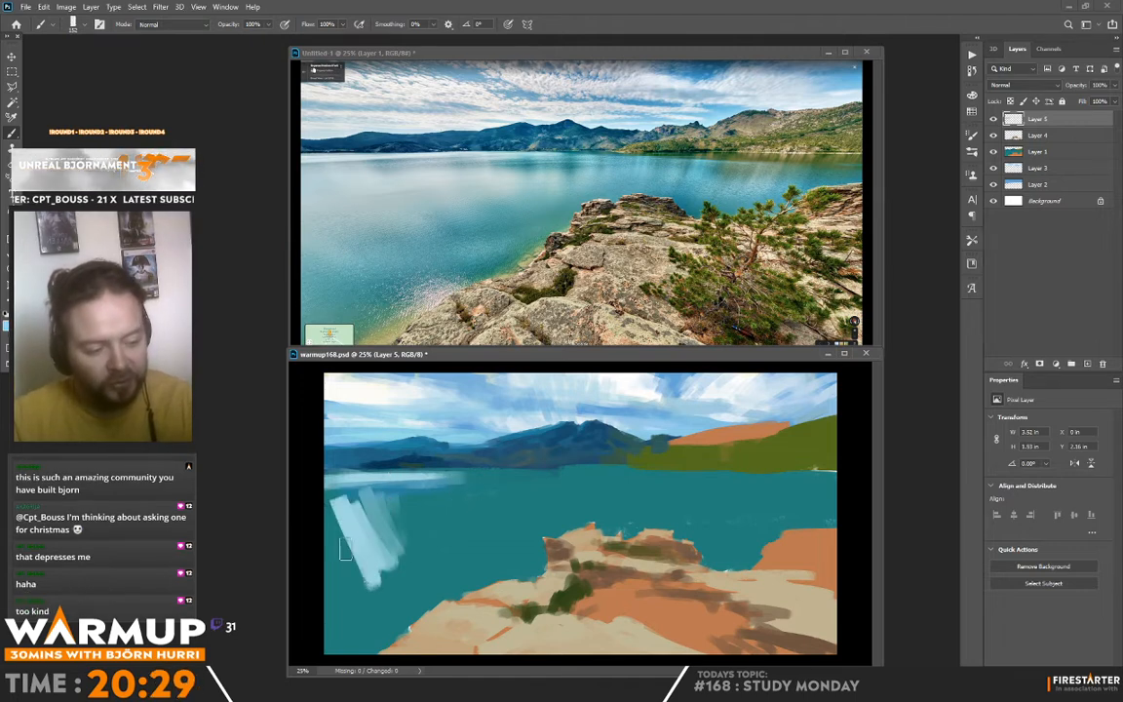
drag(347, 550, 413, 516)
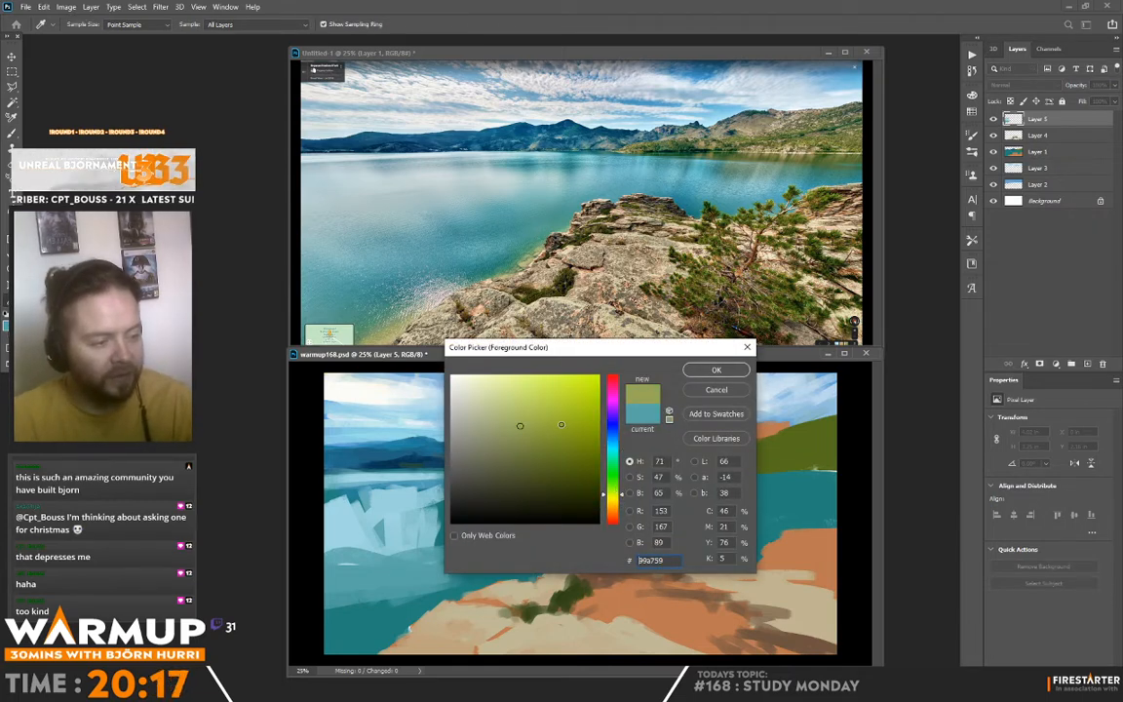
Confirm the pale yellow-green and brush loose vertical reflection strokes across the lake.
click(715, 370)
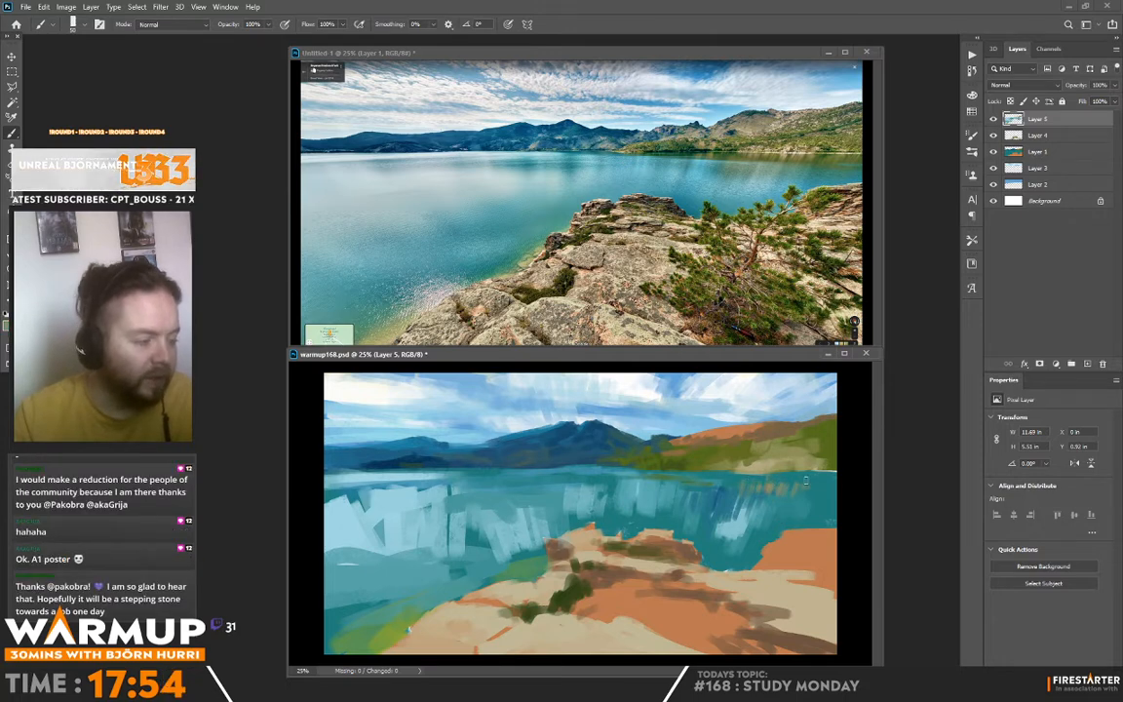
key(alt)
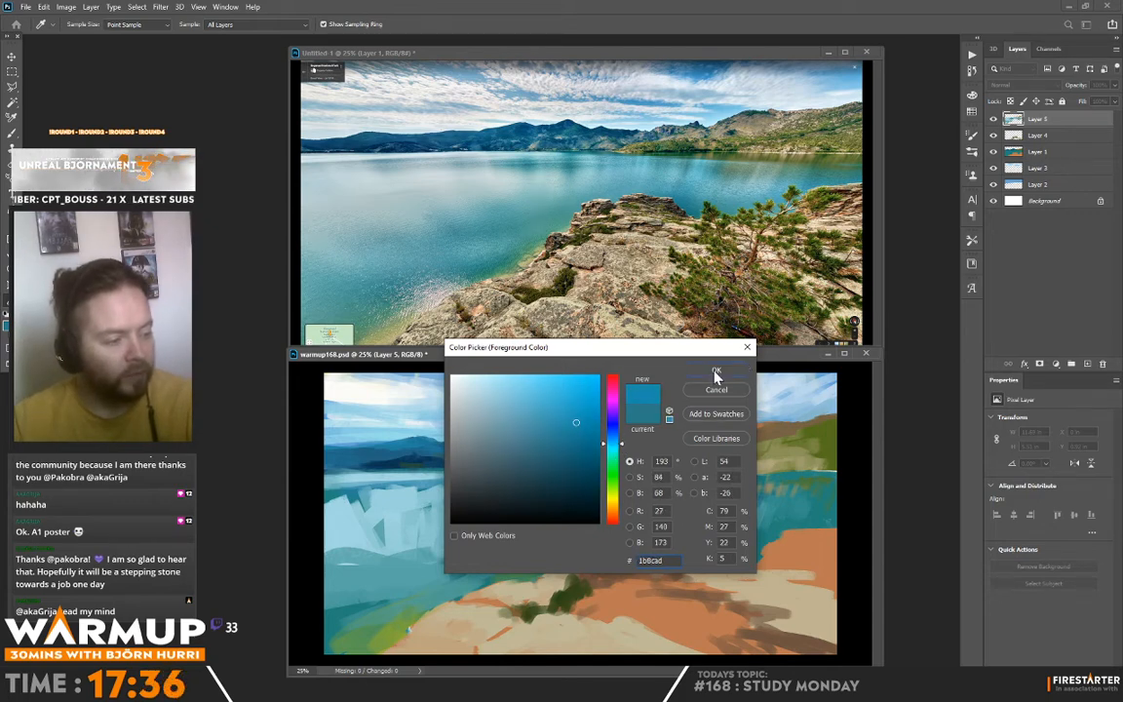
Confirm the mid blue and continue softening the lake and rocky foreground.
click(717, 370)
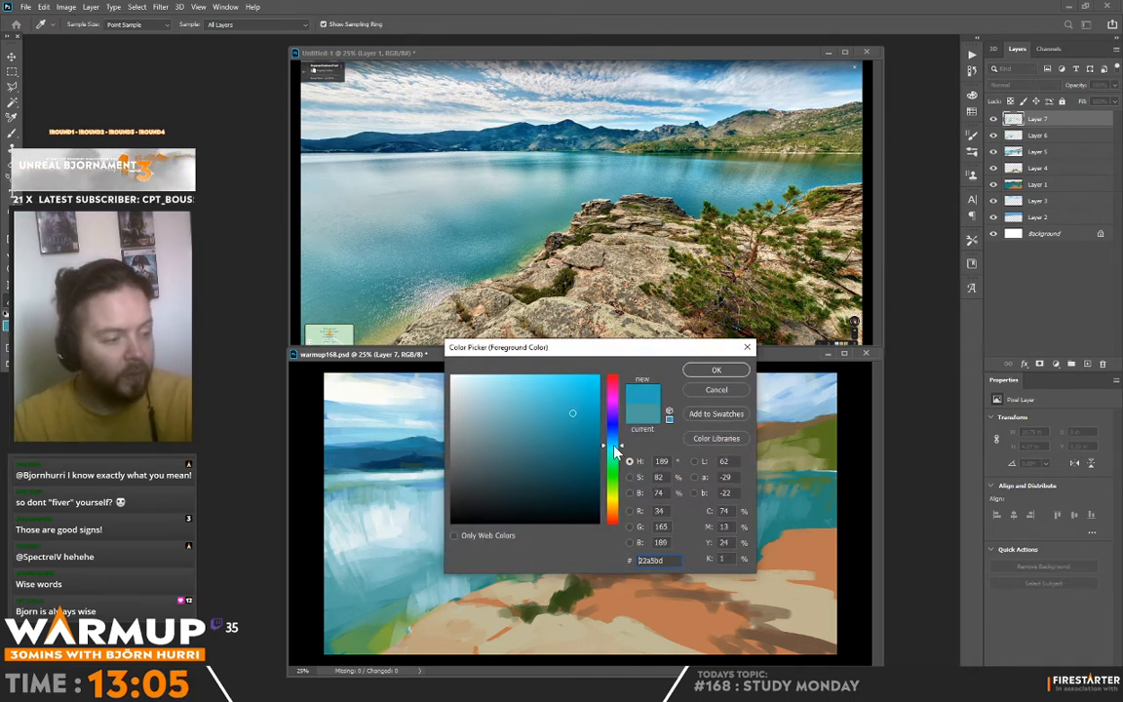
Nudge the turquoise darker, then brighter, settling on a pale shallow-water turquoise.
click(717, 371)
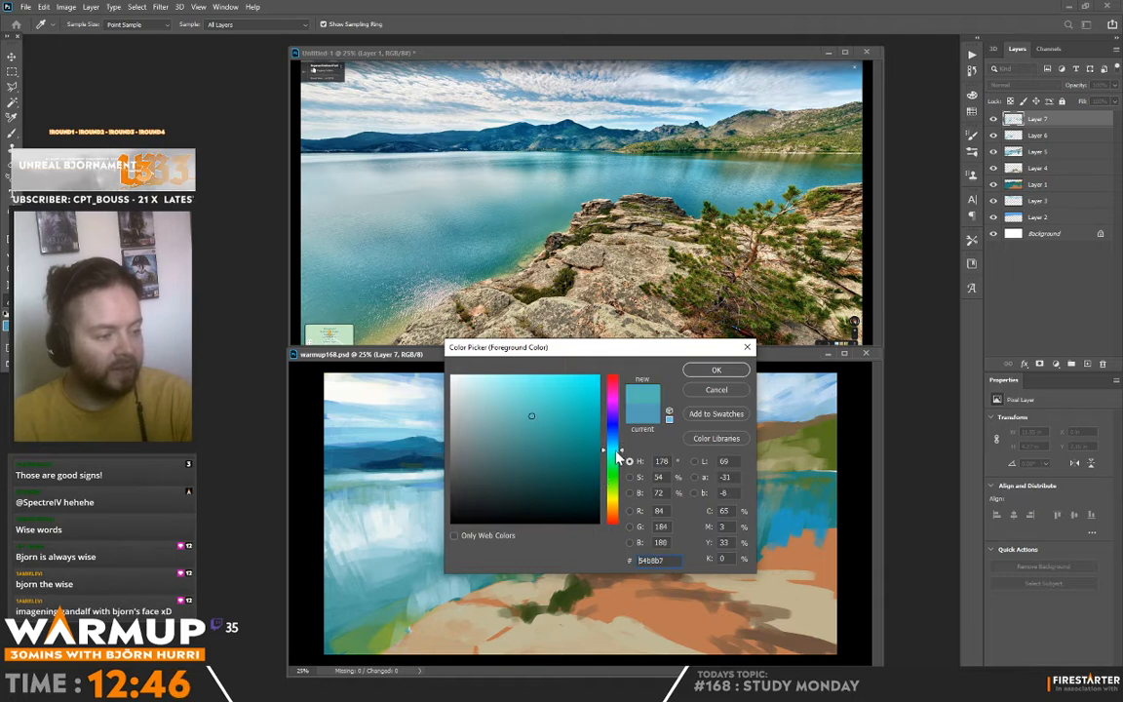
click(569, 425)
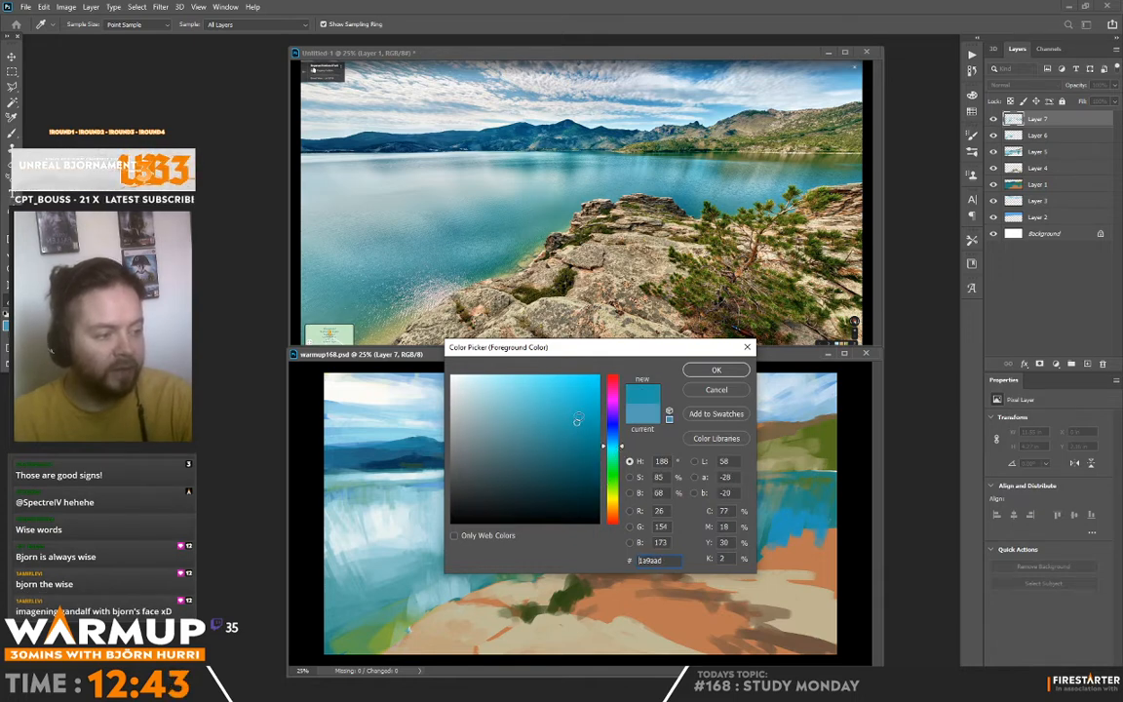
click(715, 370)
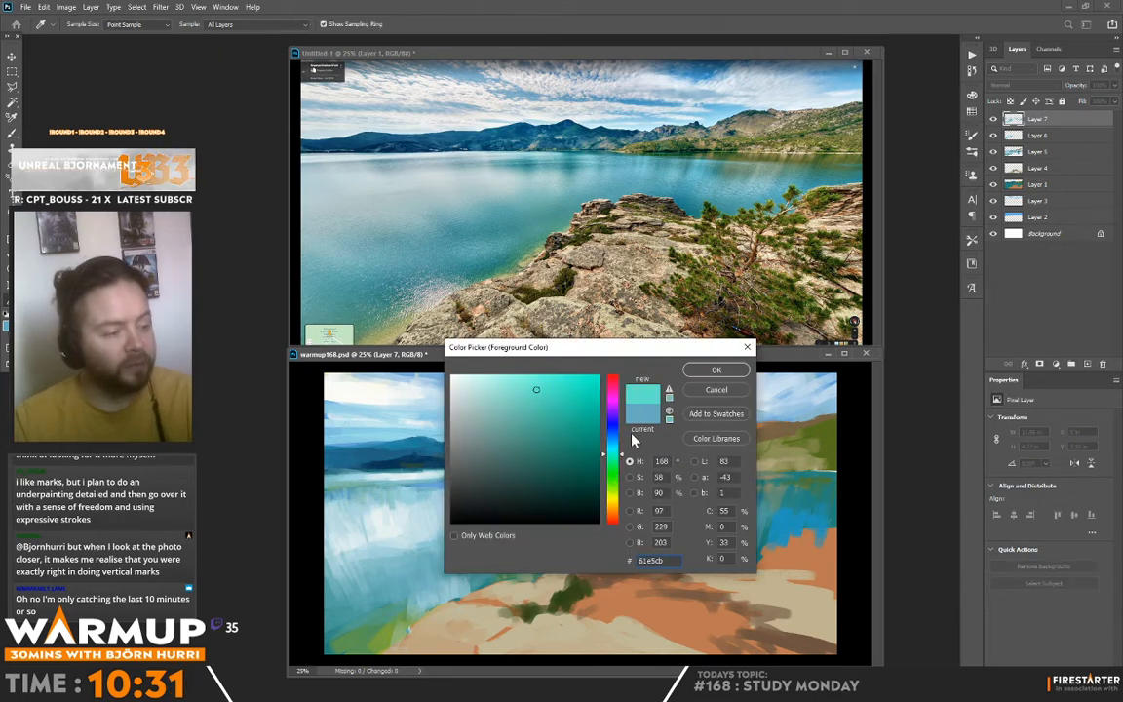
Settle on a deeper blue and work vertical blue strokes into the lake water.
click(569, 407)
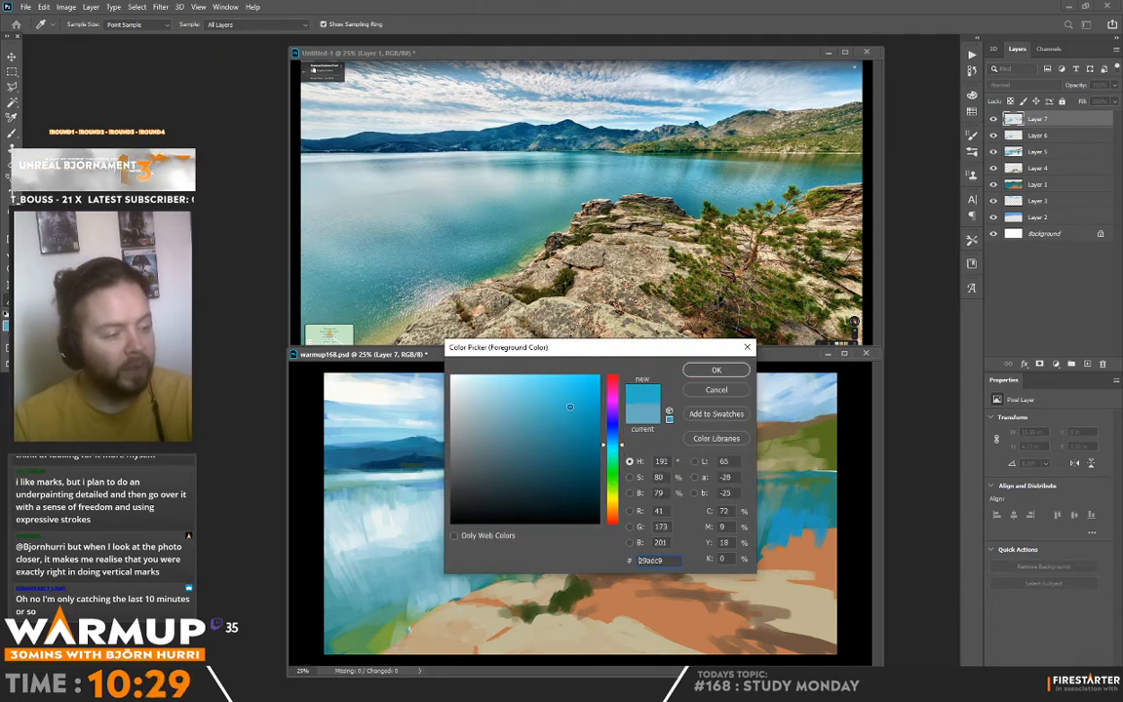
click(715, 371)
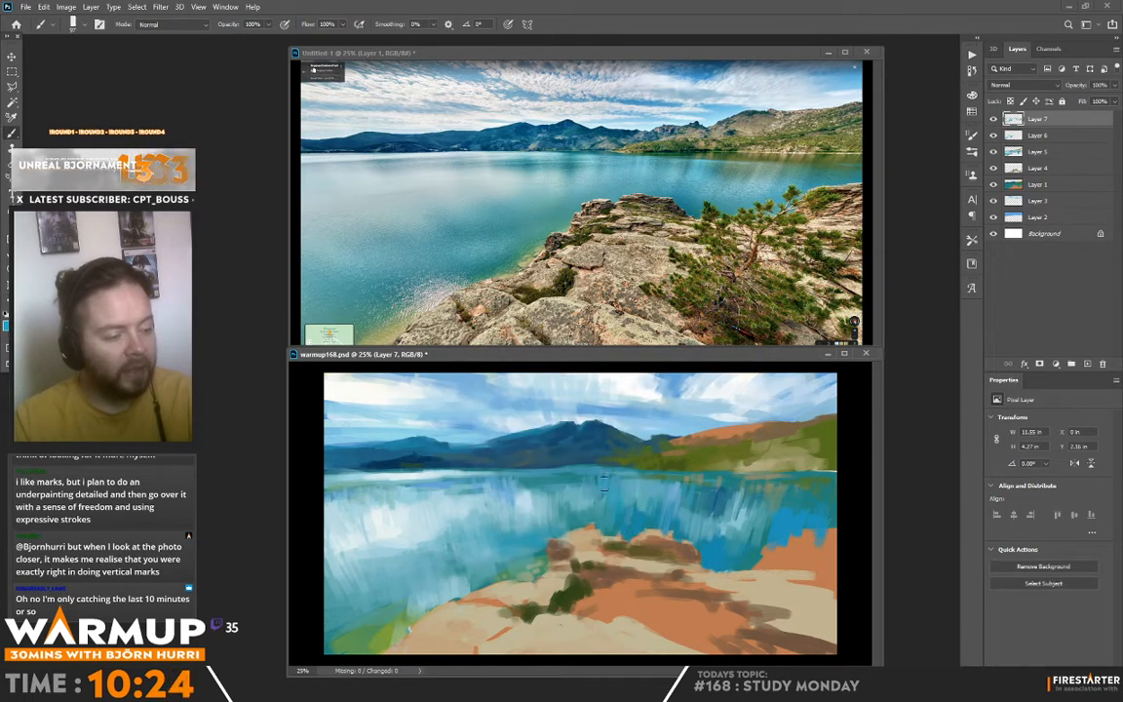
click(86, 23)
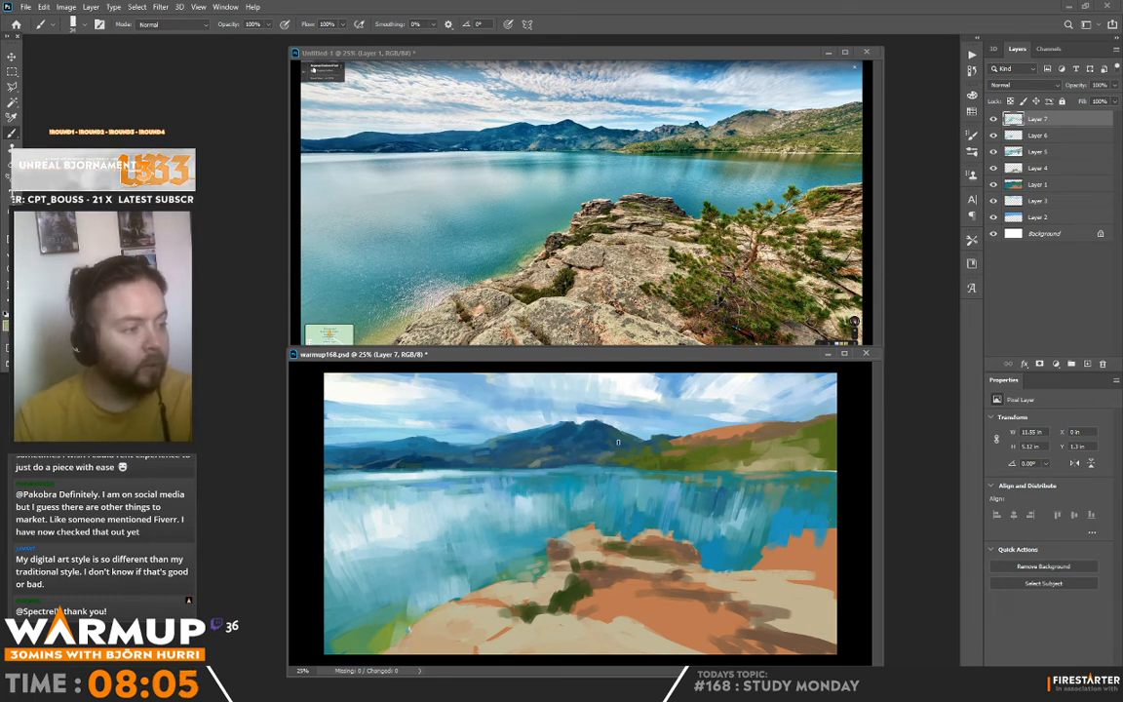
key(alt)
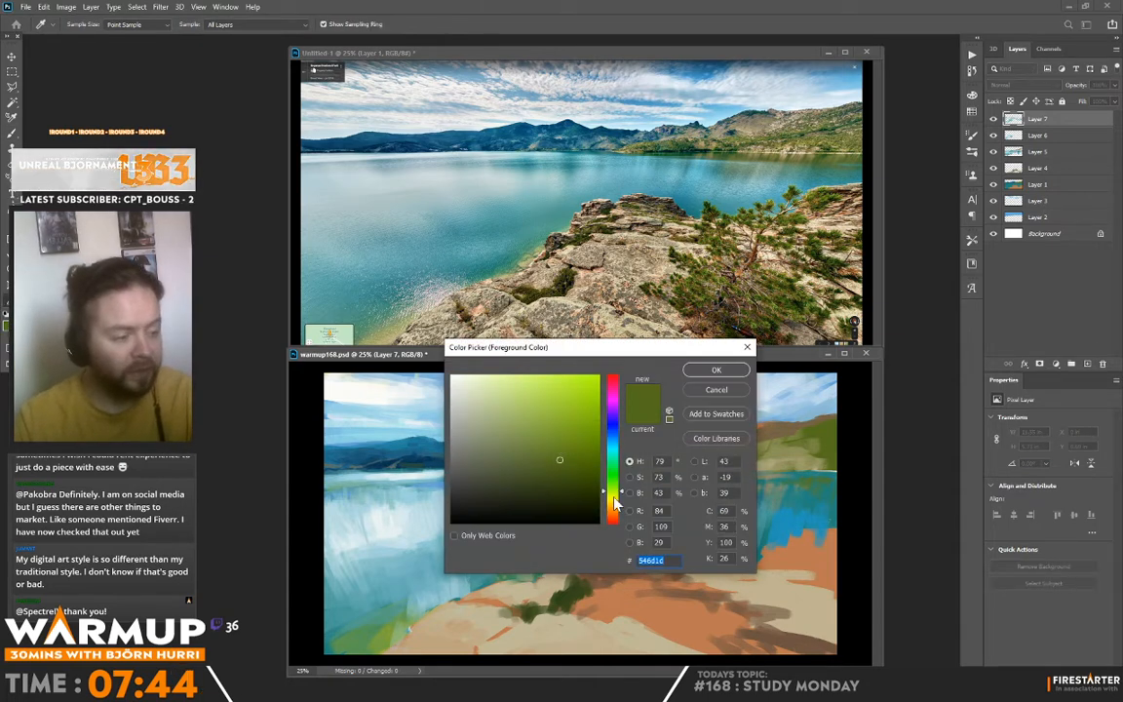
Shift the colour from bright yellow-green to a muted golden ochre for painting.
click(573, 423)
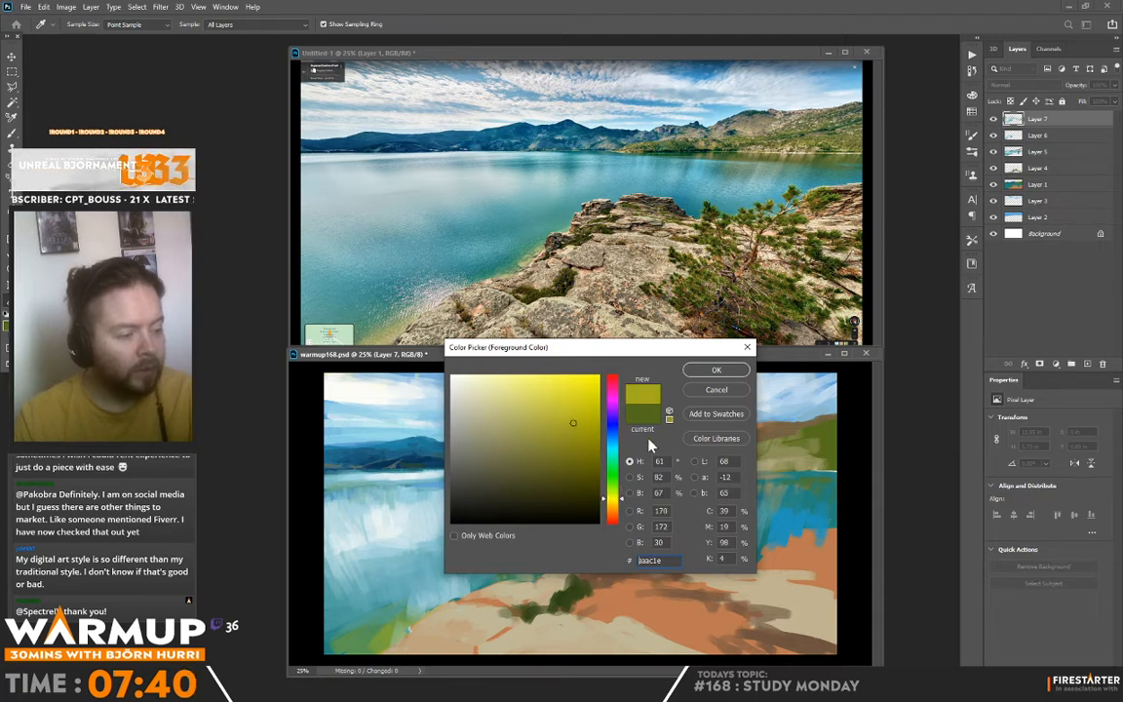
click(579, 413)
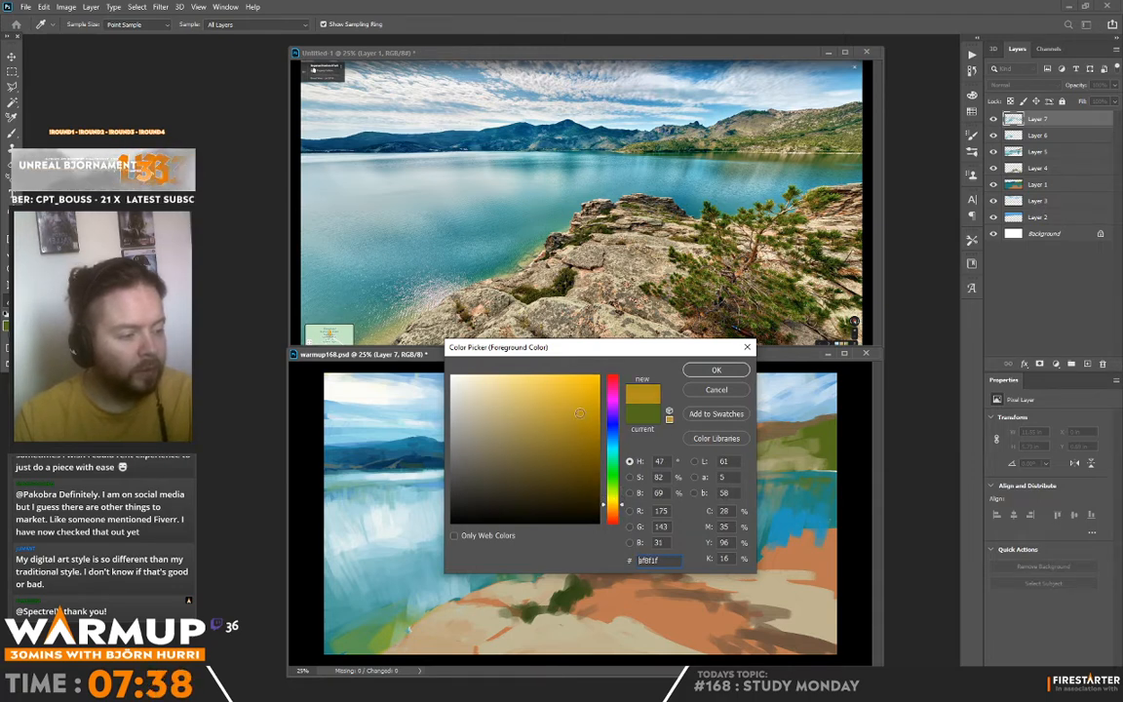
click(715, 371)
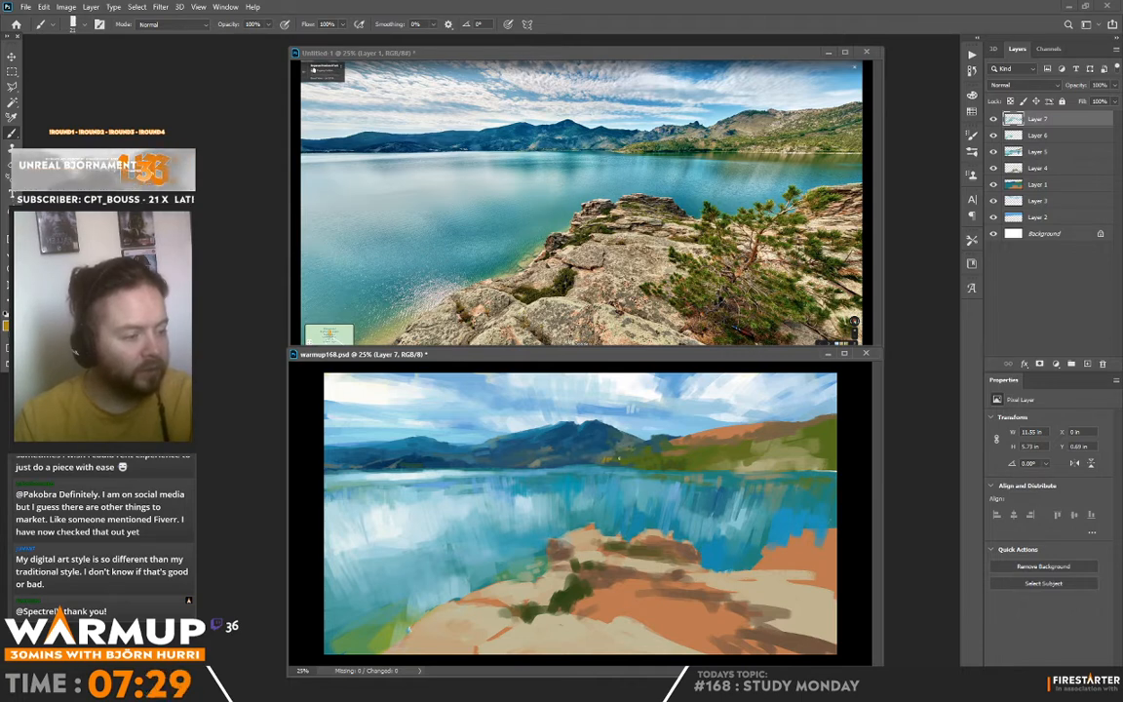
click(700, 431)
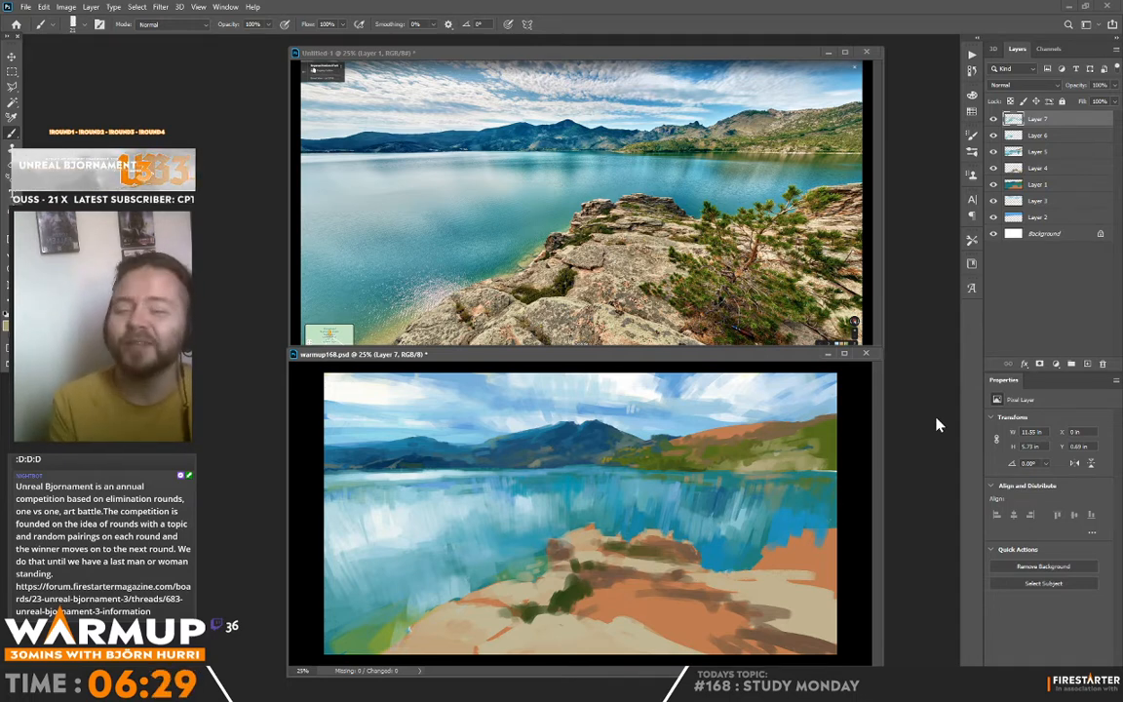
mouse_move(971, 532)
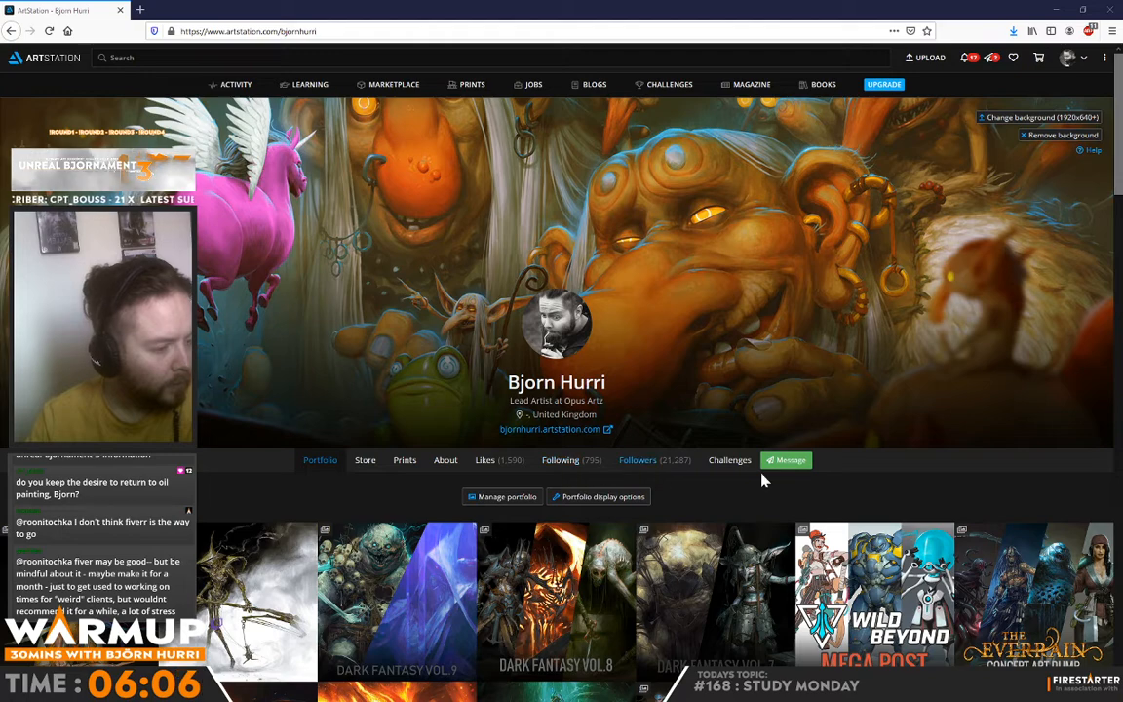
mouse_move(969, 263)
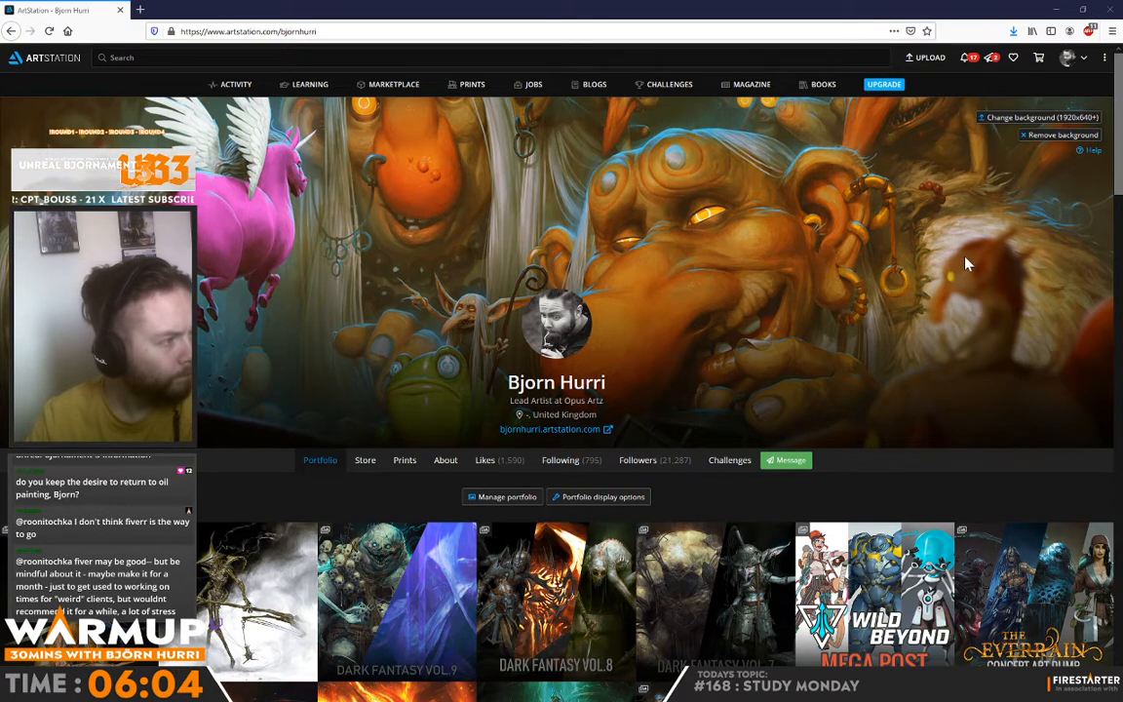
Switch Bjorn Hurri's ArtStation profile from the portfolio to the Likes section.
scroll(down, 3)
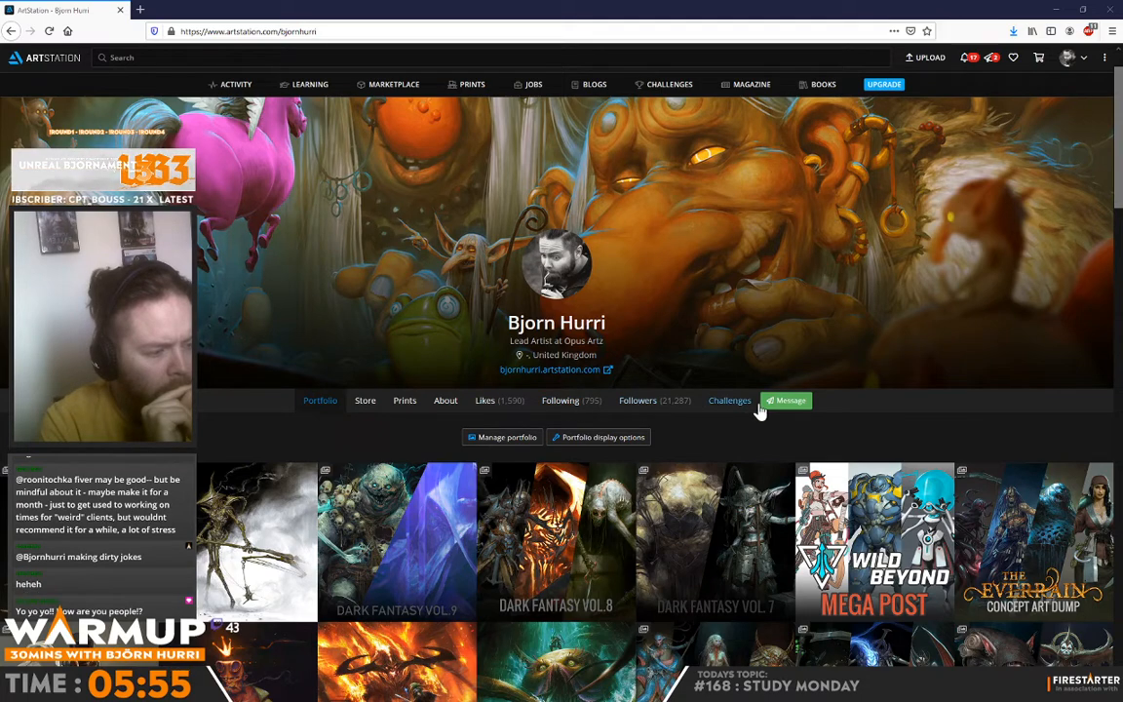
click(483, 400)
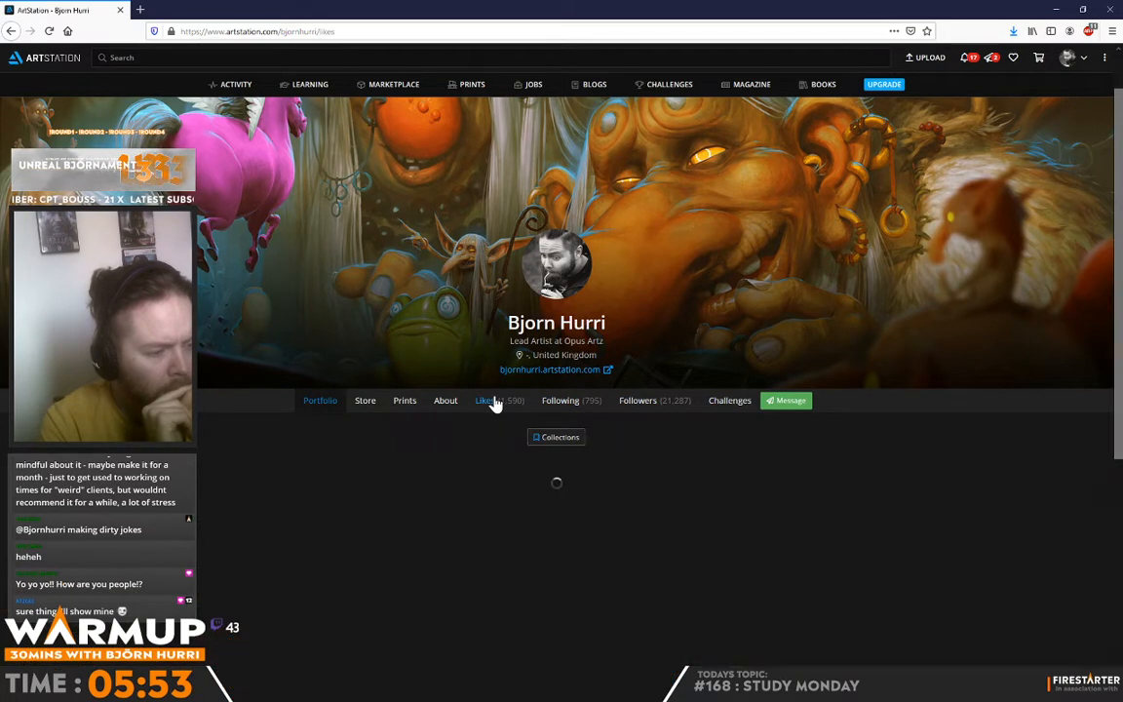
click(555, 437)
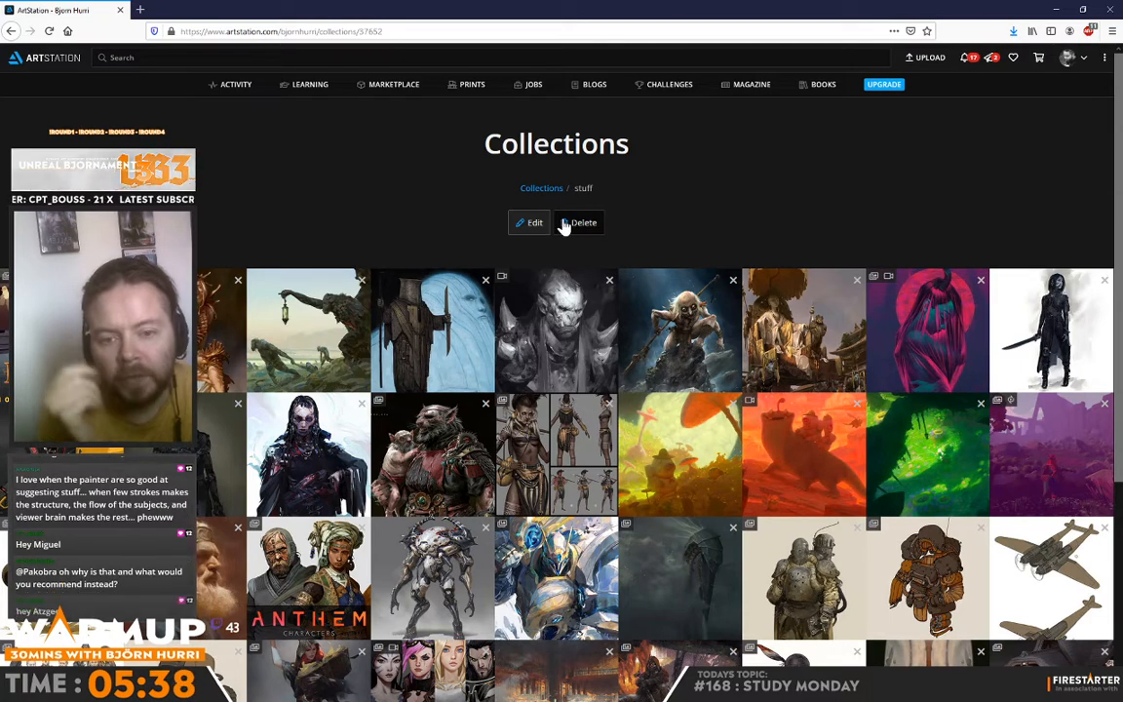
scroll(down, 3)
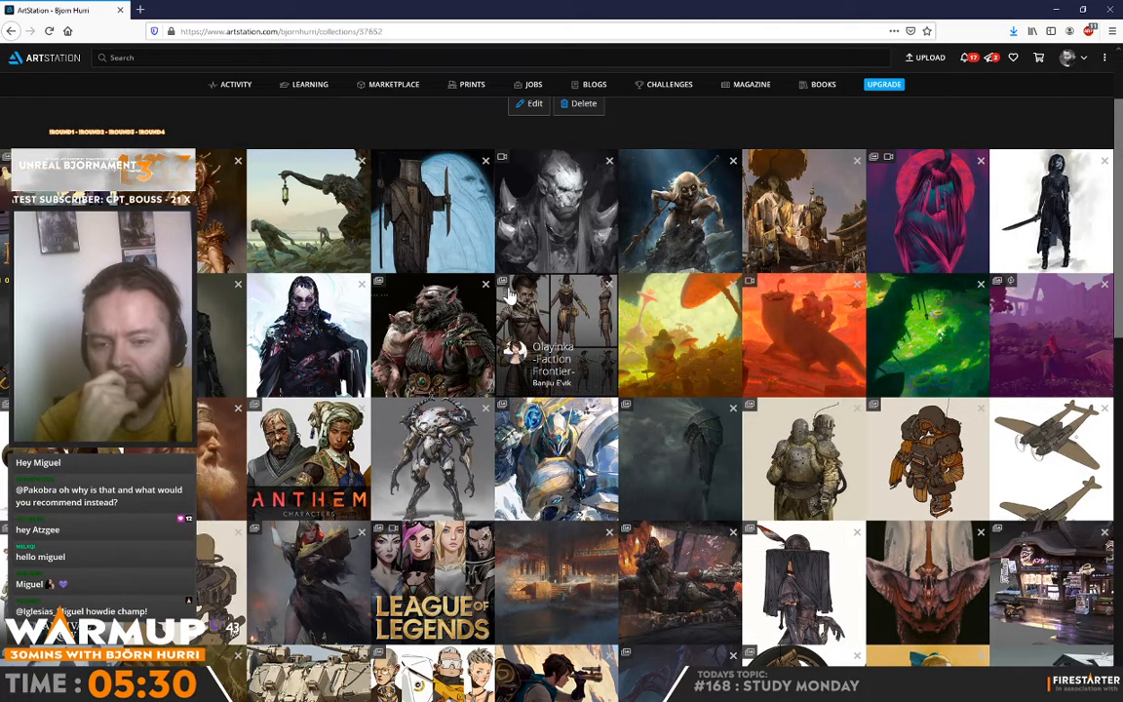
scroll(down, 3)
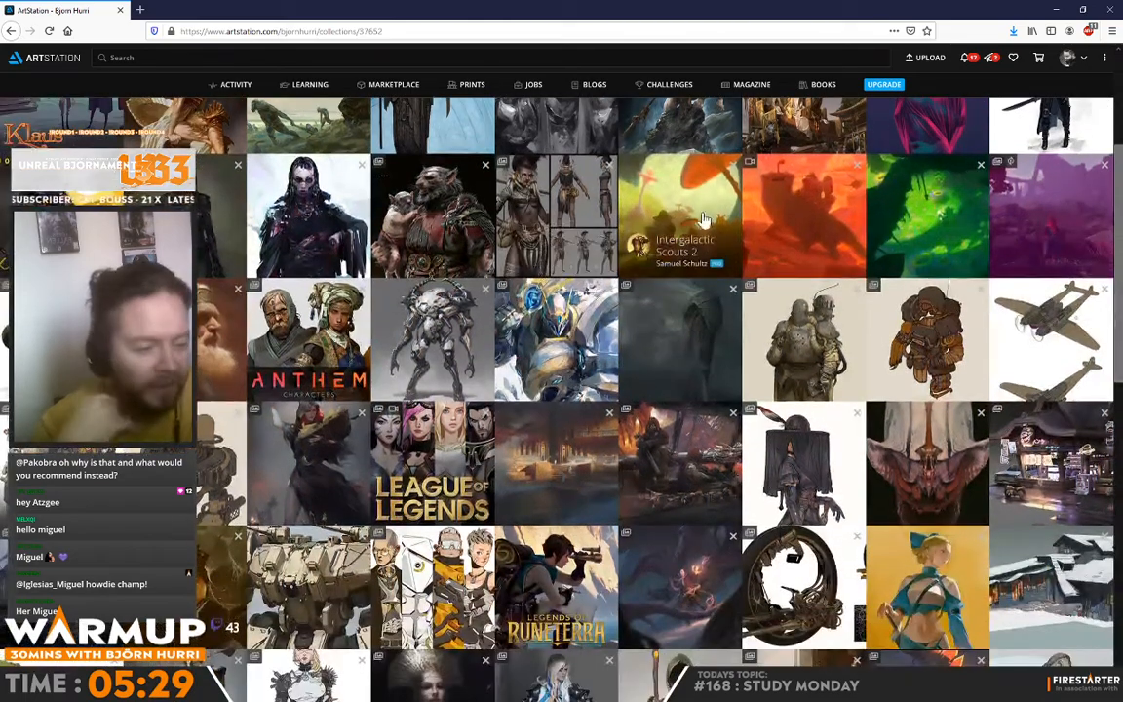
scroll(down, 3)
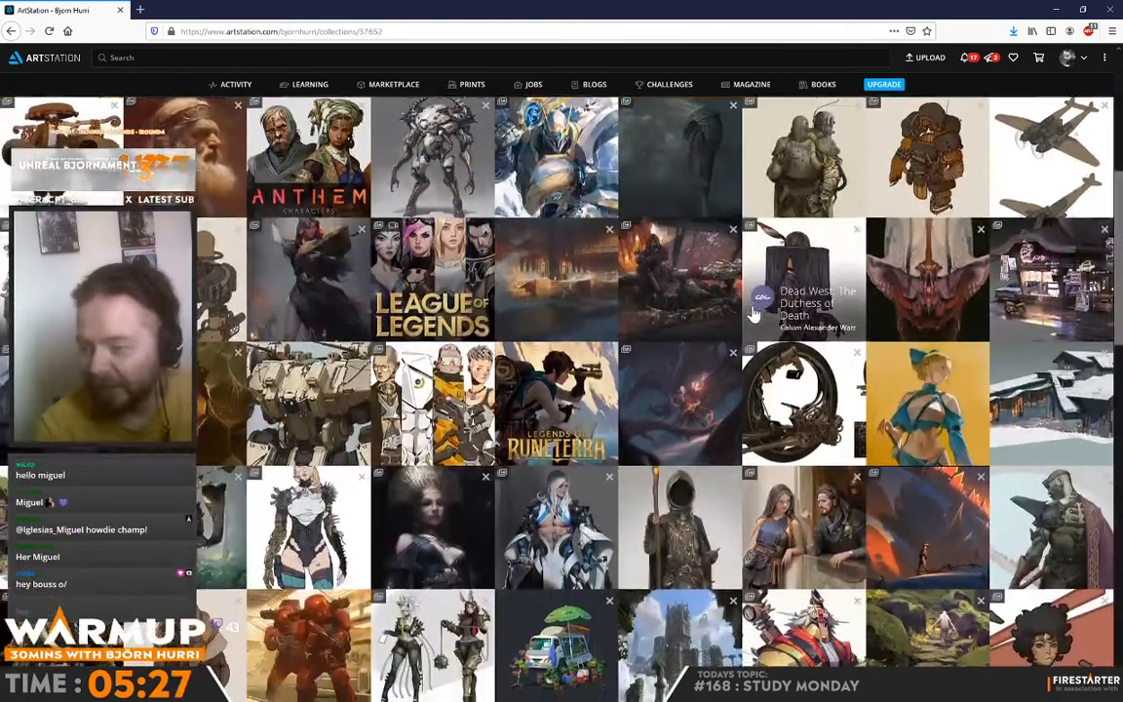
scroll(down, 3)
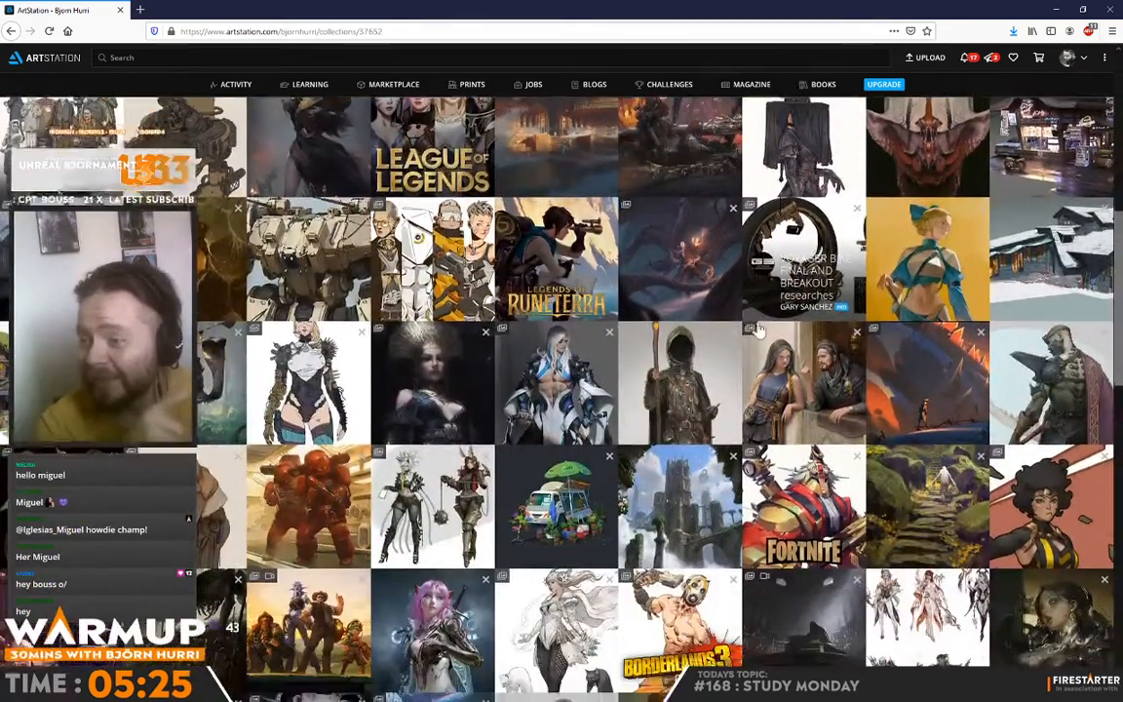
scroll(down, 3)
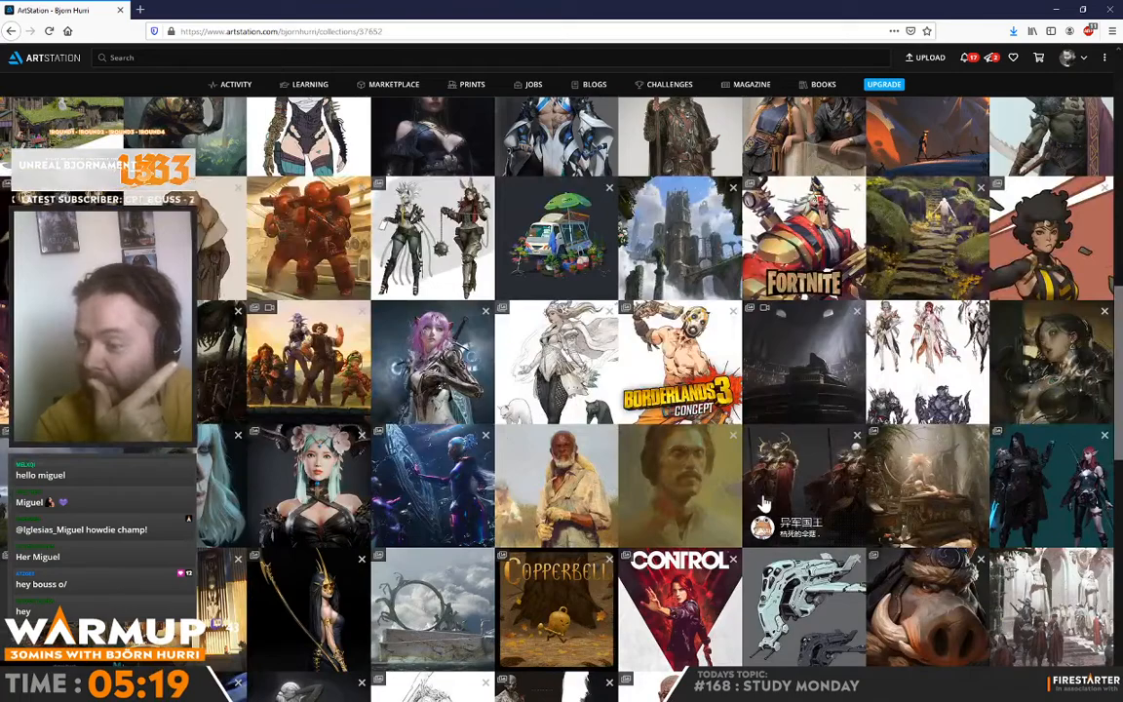
scroll(down, 3)
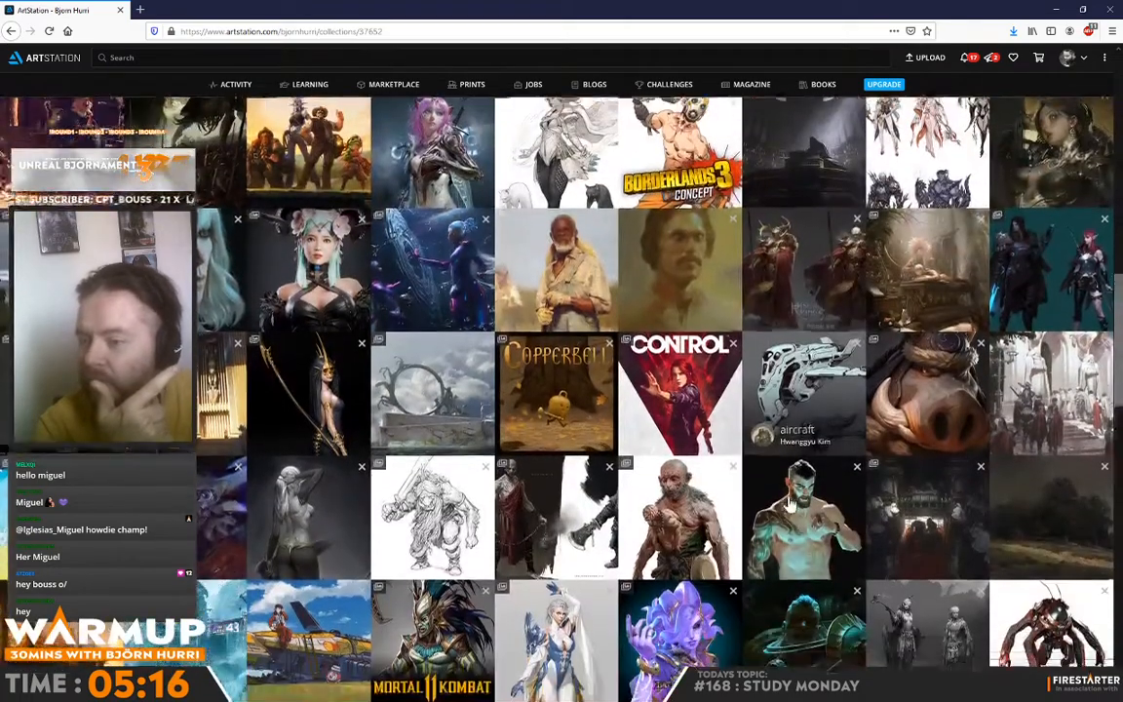
scroll(down, 3)
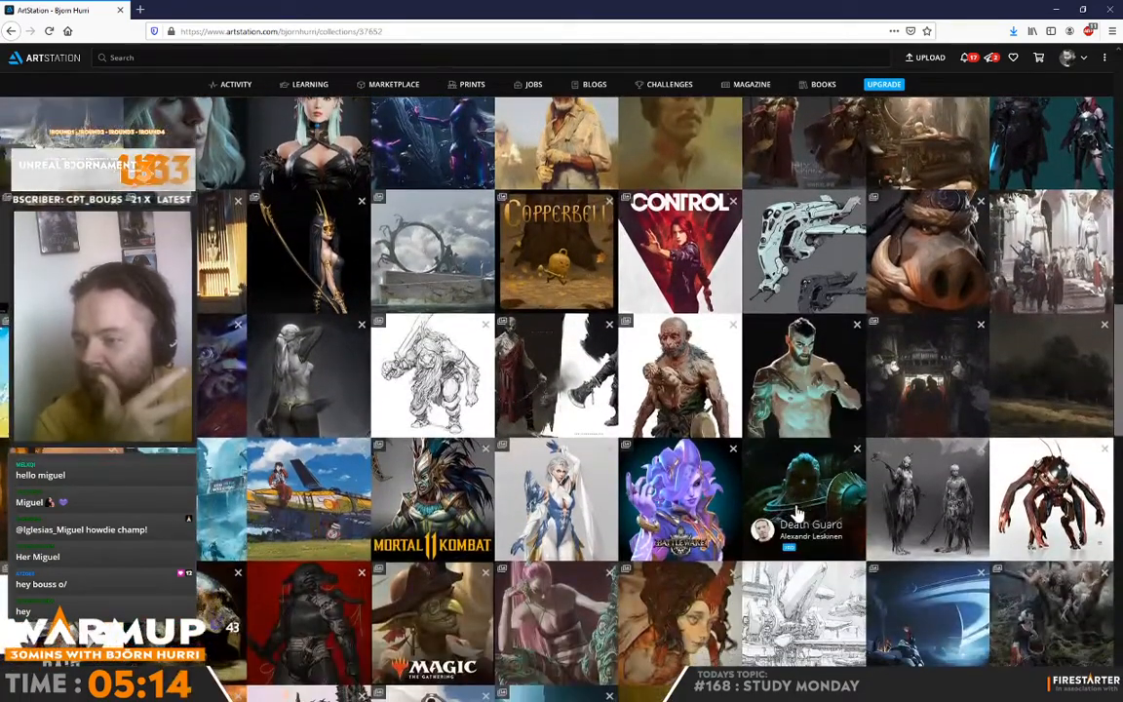
scroll(down, 3)
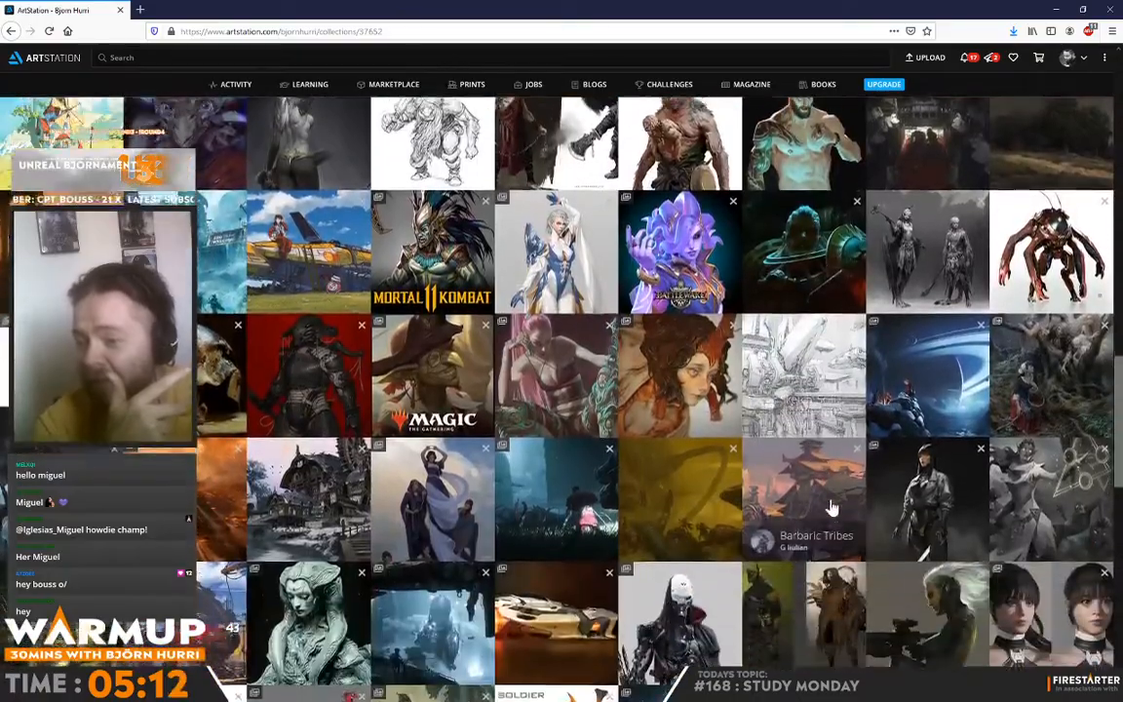
scroll(down, 3)
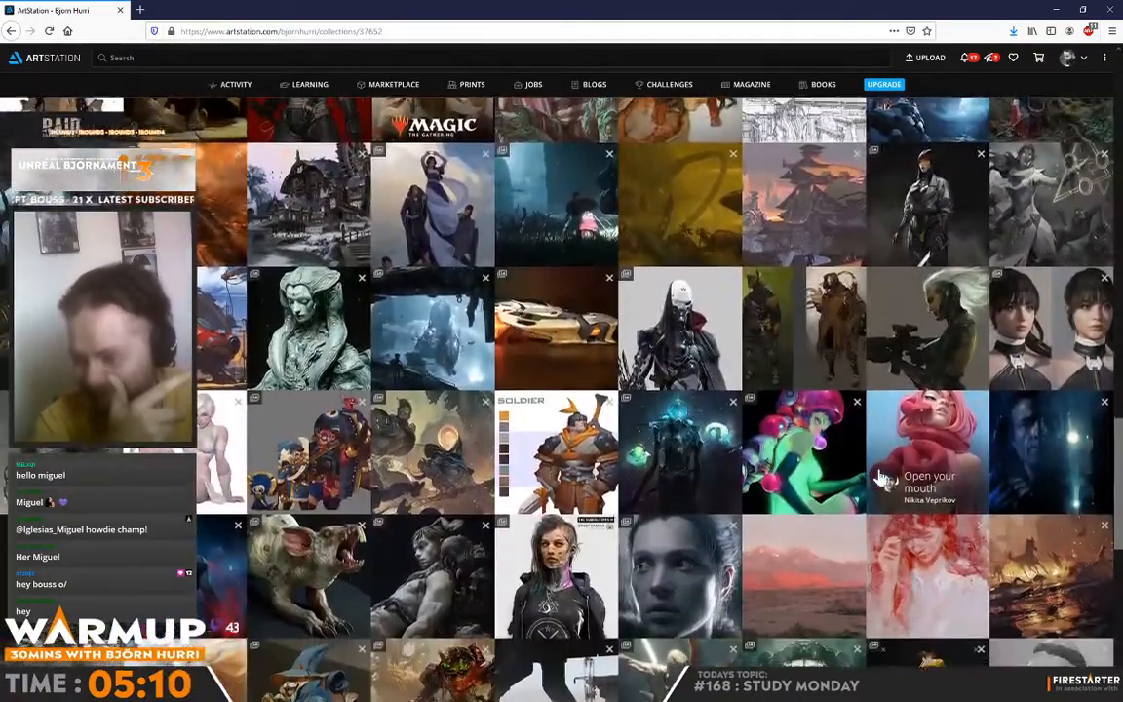
scroll(down, 3)
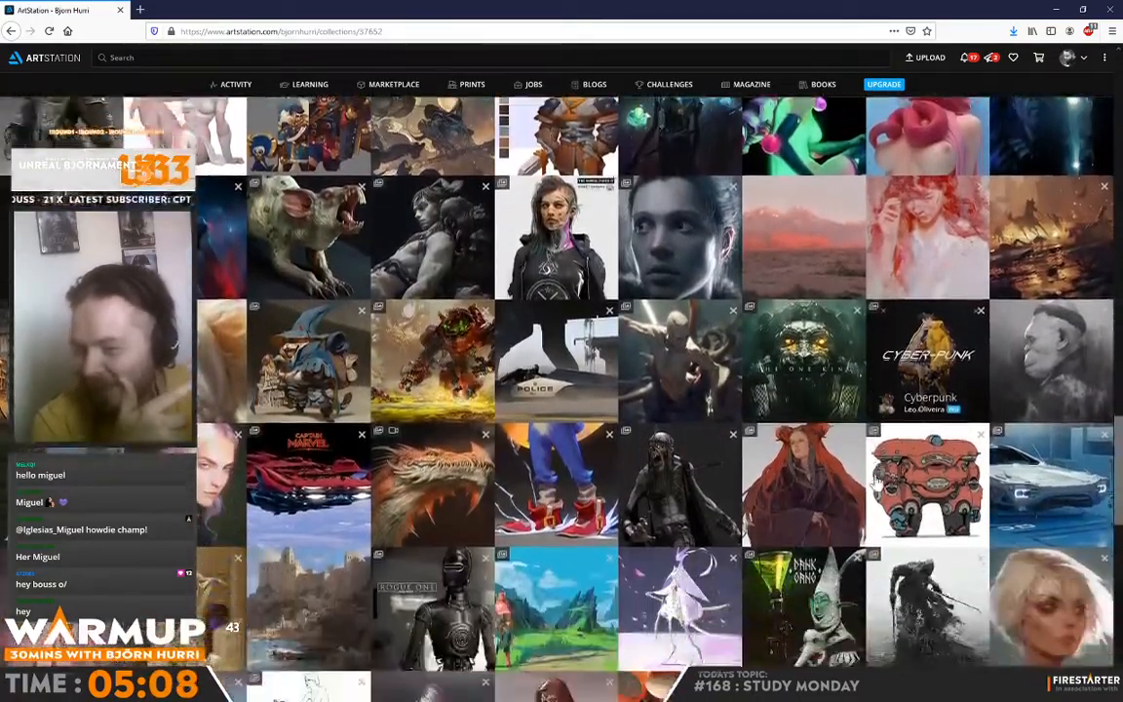
scroll(down, 3)
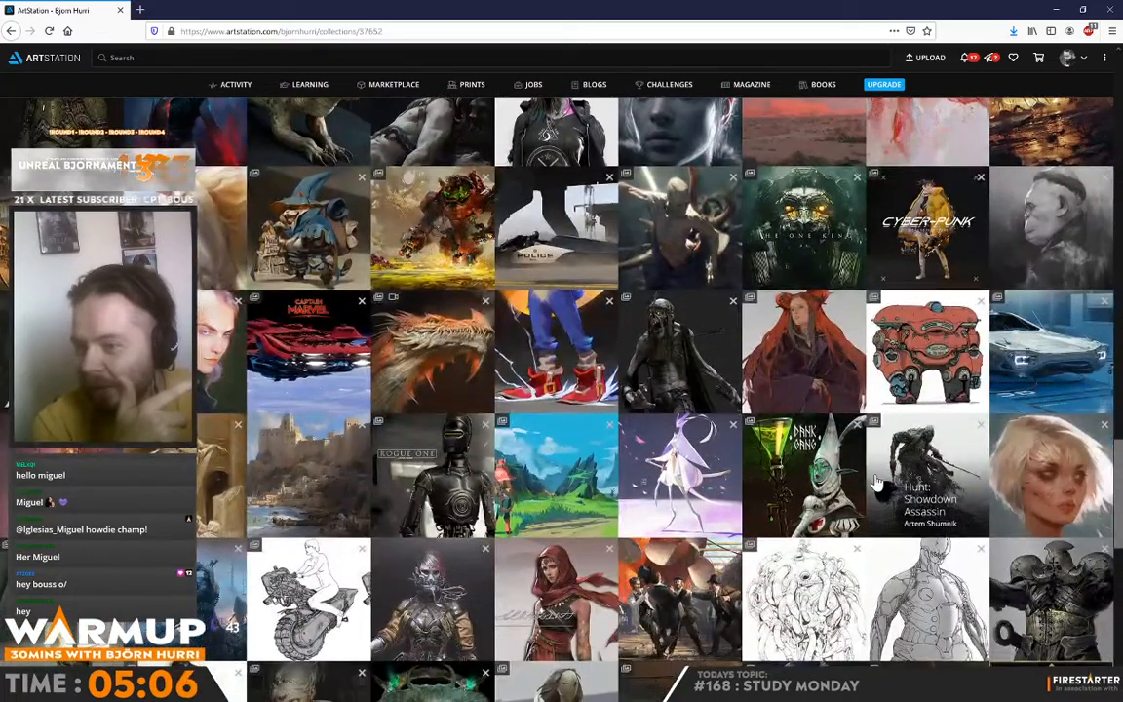
scroll(down, 3)
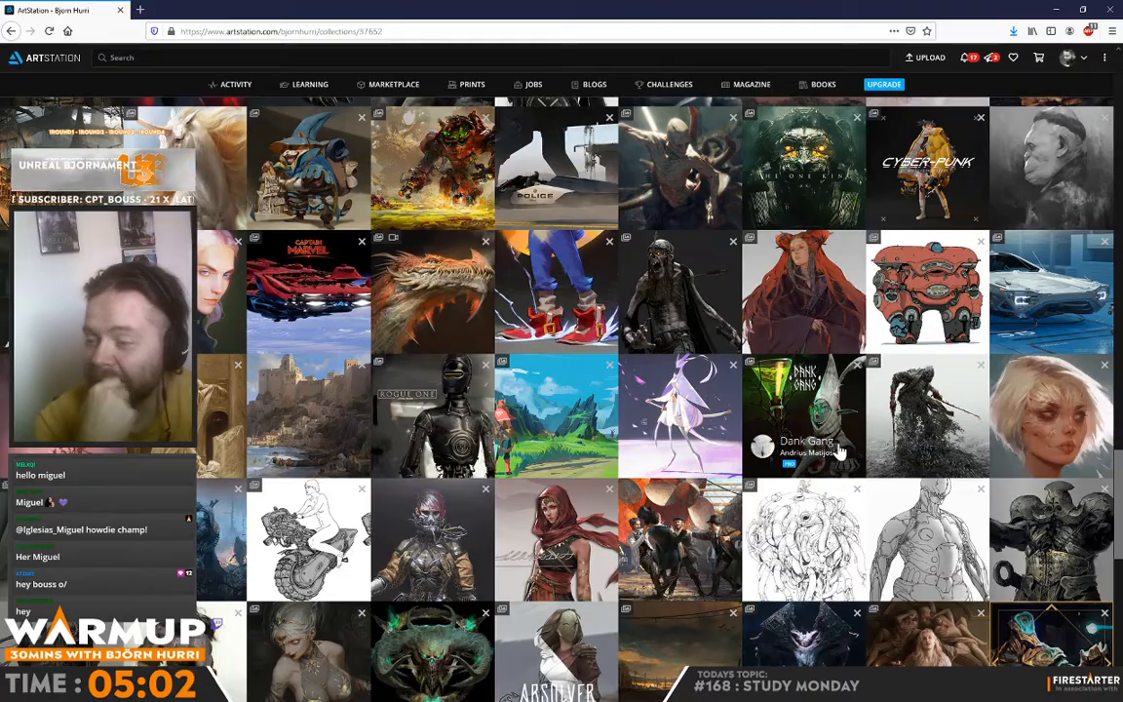
scroll(down, 3)
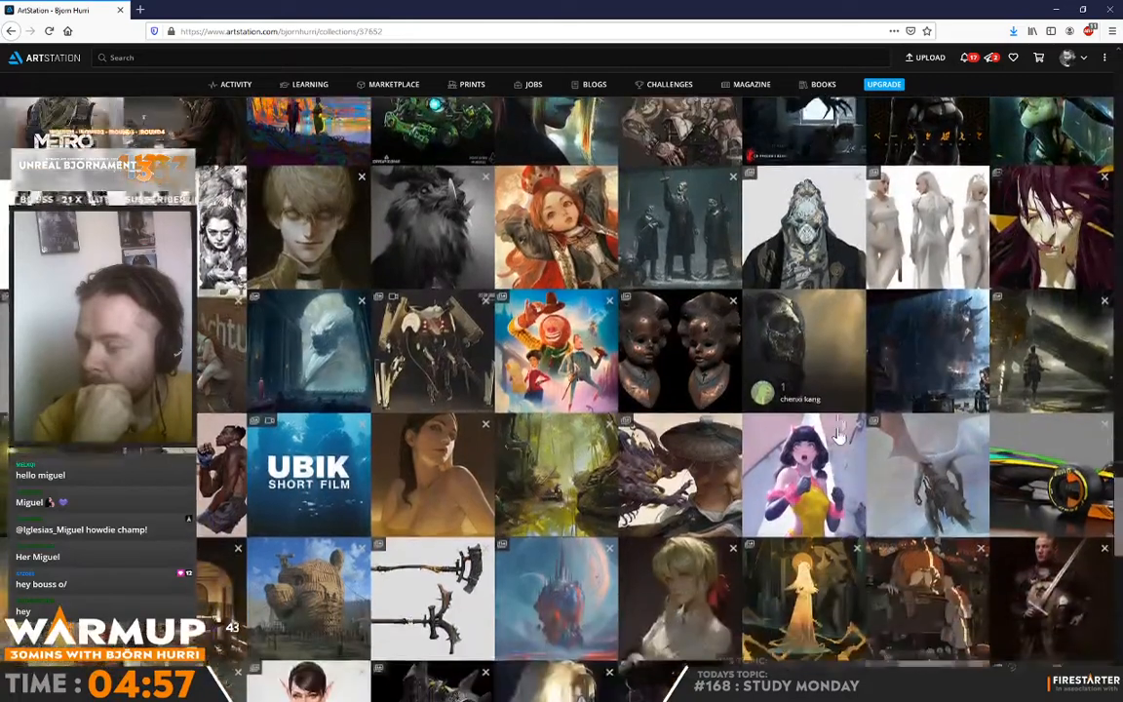
scroll(down, 3)
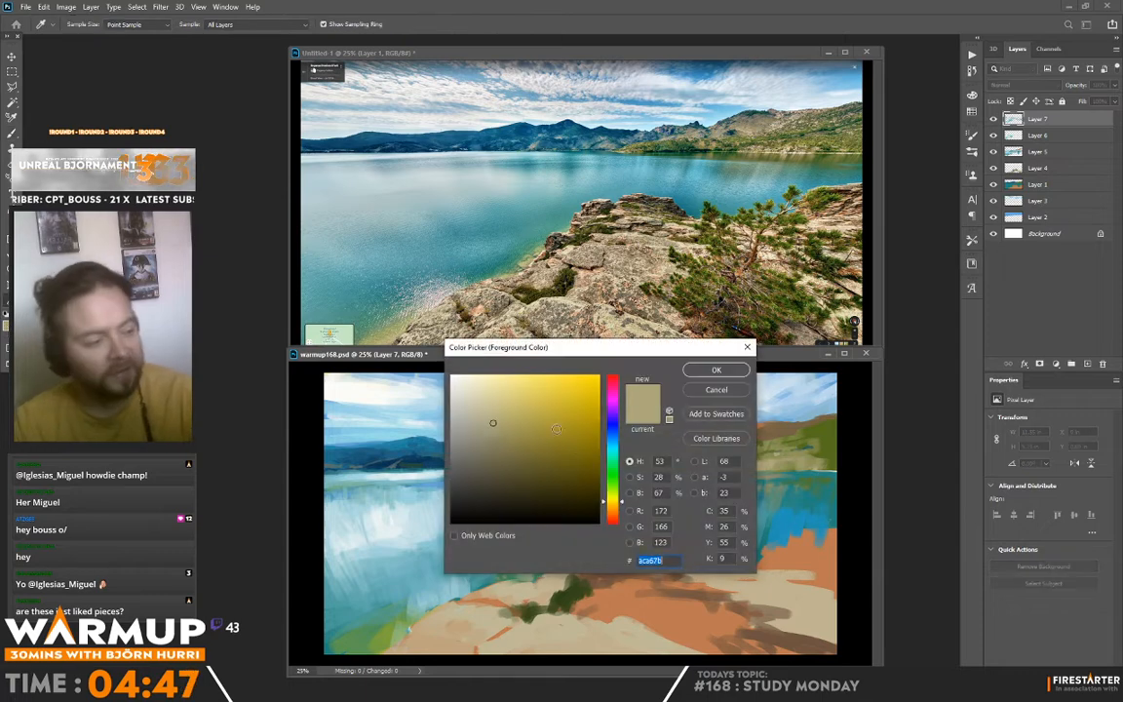
Adjust the Color Picker toward a lighter, paler sky blue for the lake study.
click(716, 370)
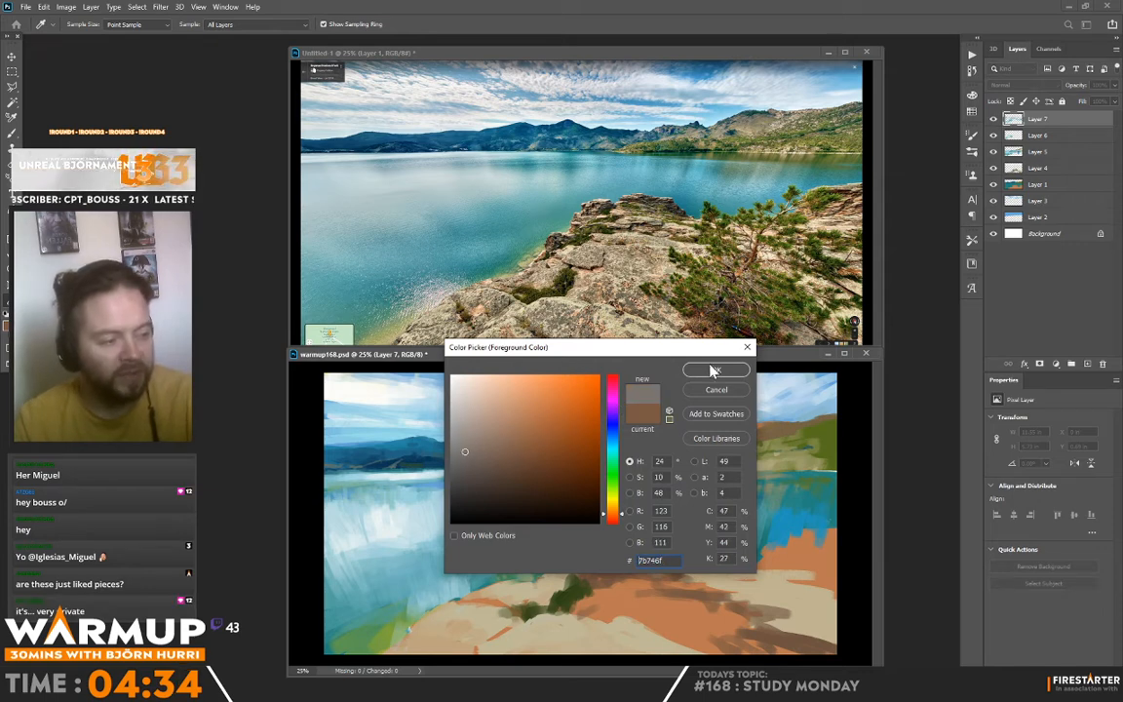
click(716, 371)
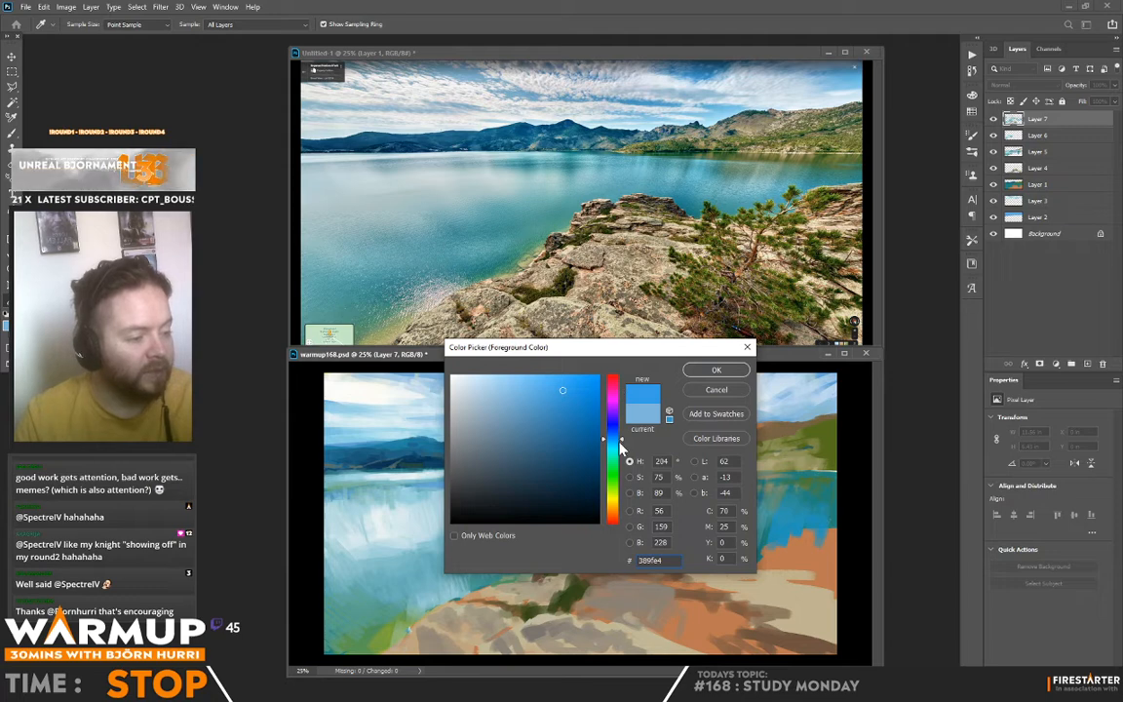
click(716, 370)
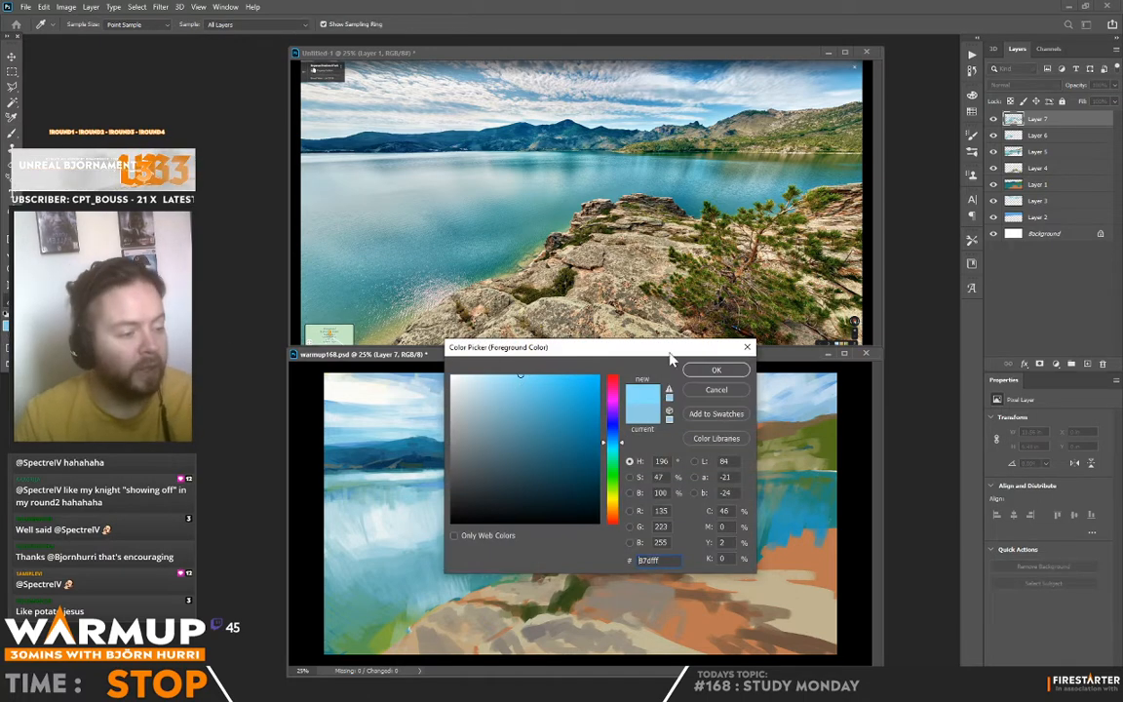
click(716, 370)
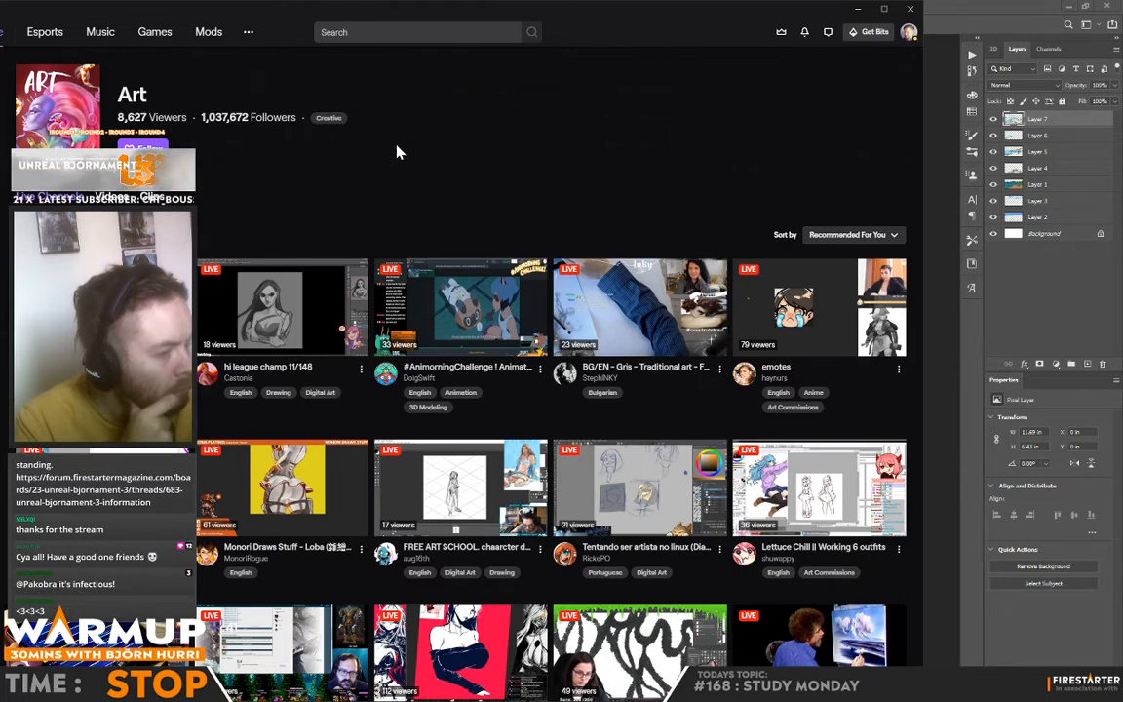
scroll(down, 3)
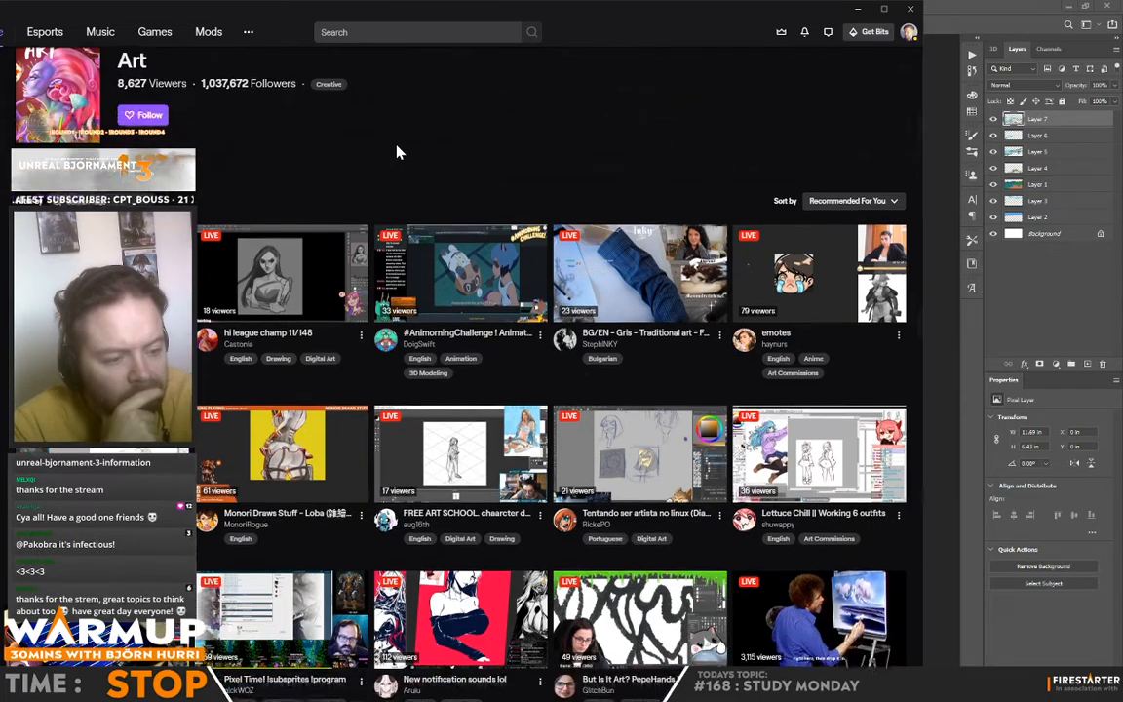
scroll(down, 3)
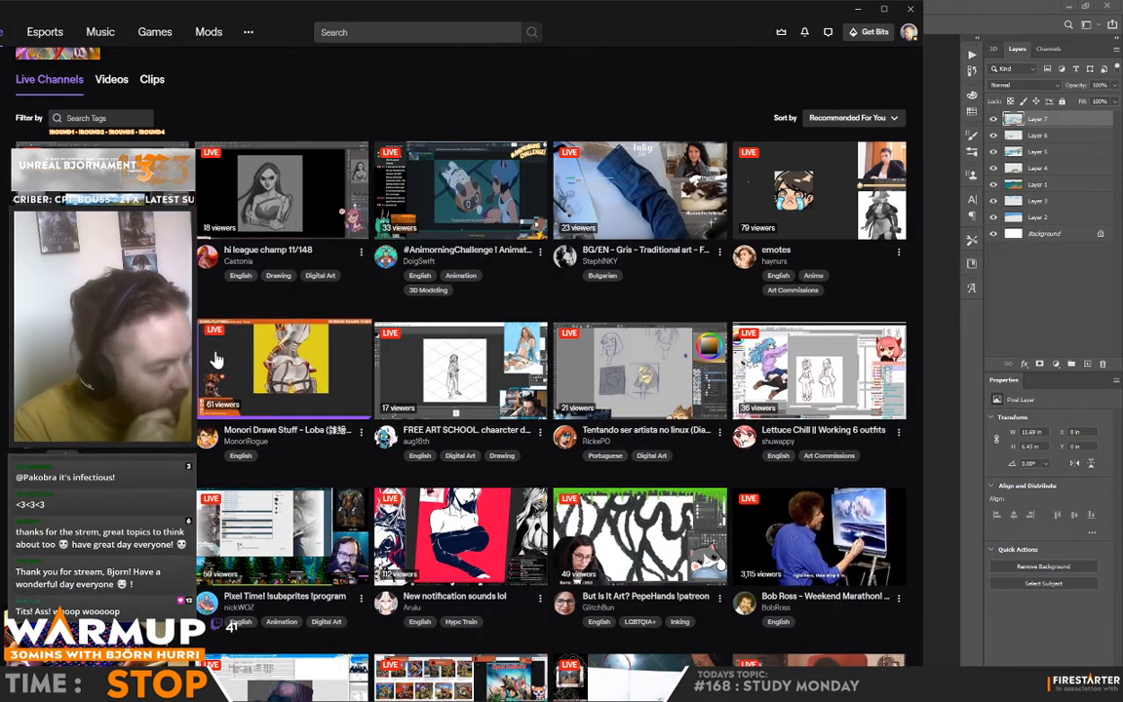
scroll(down, 3)
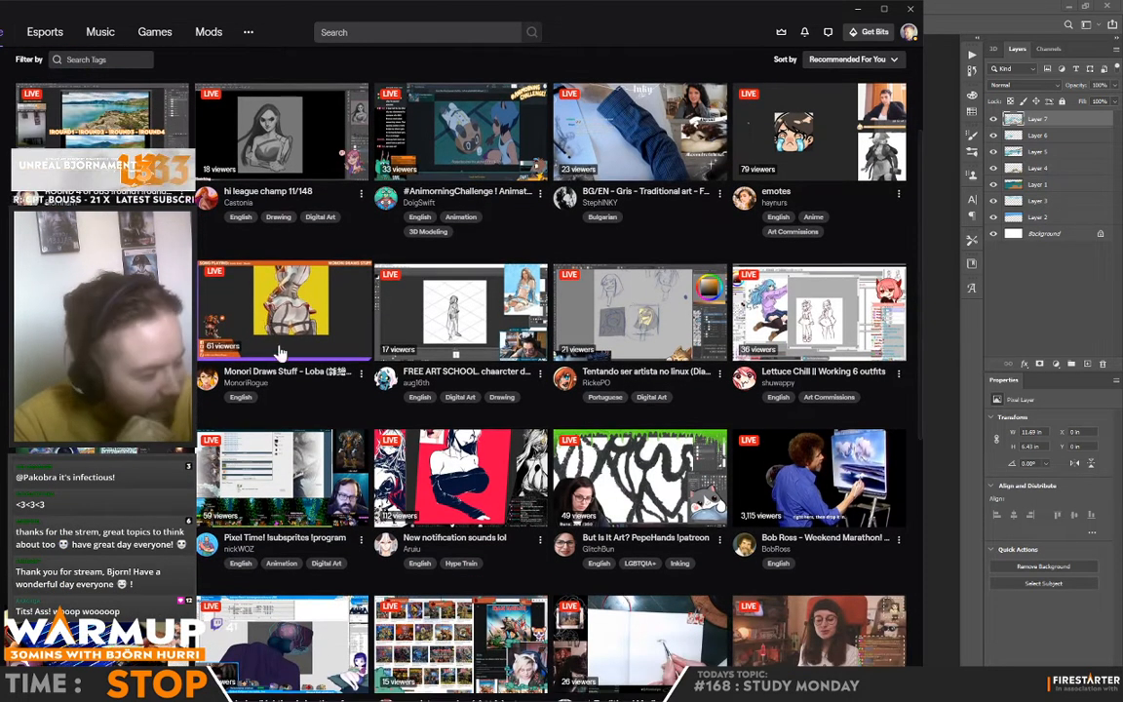
scroll(down, 3)
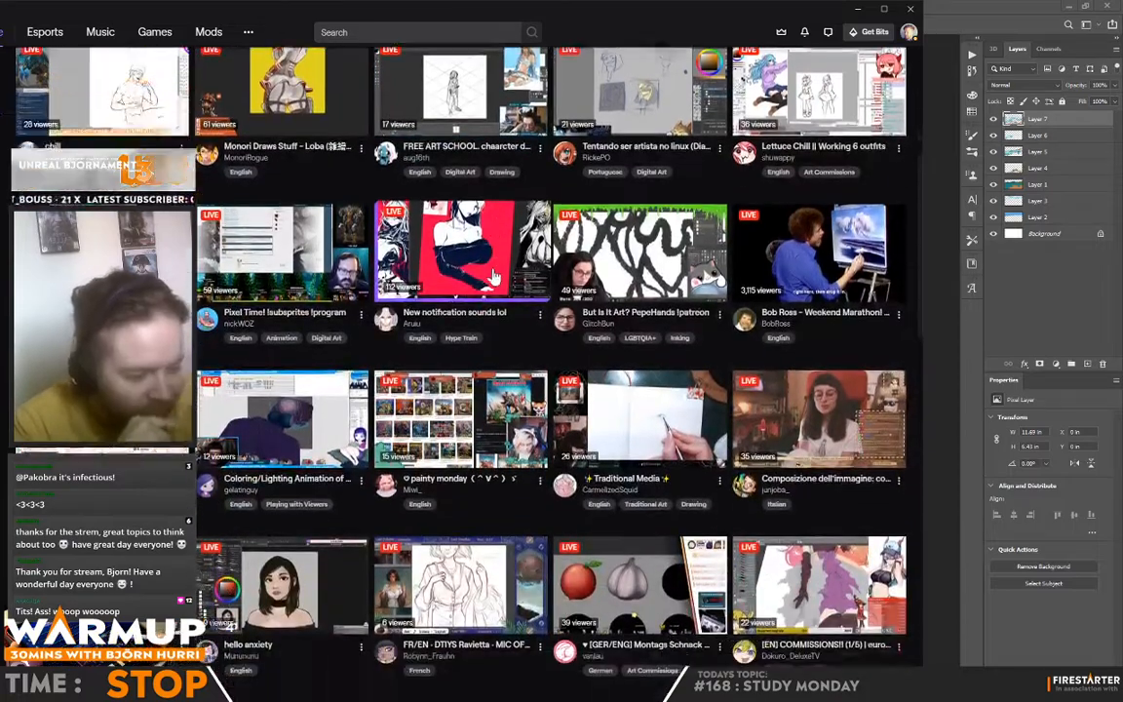
scroll(down, 3)
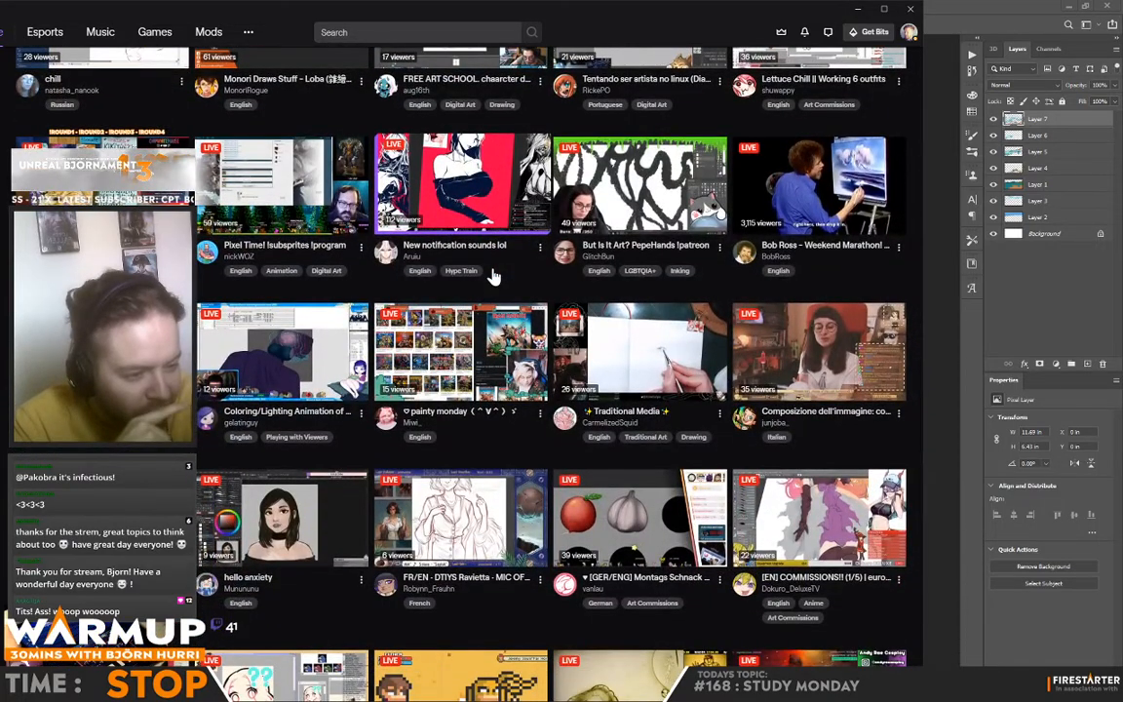
scroll(down, 3)
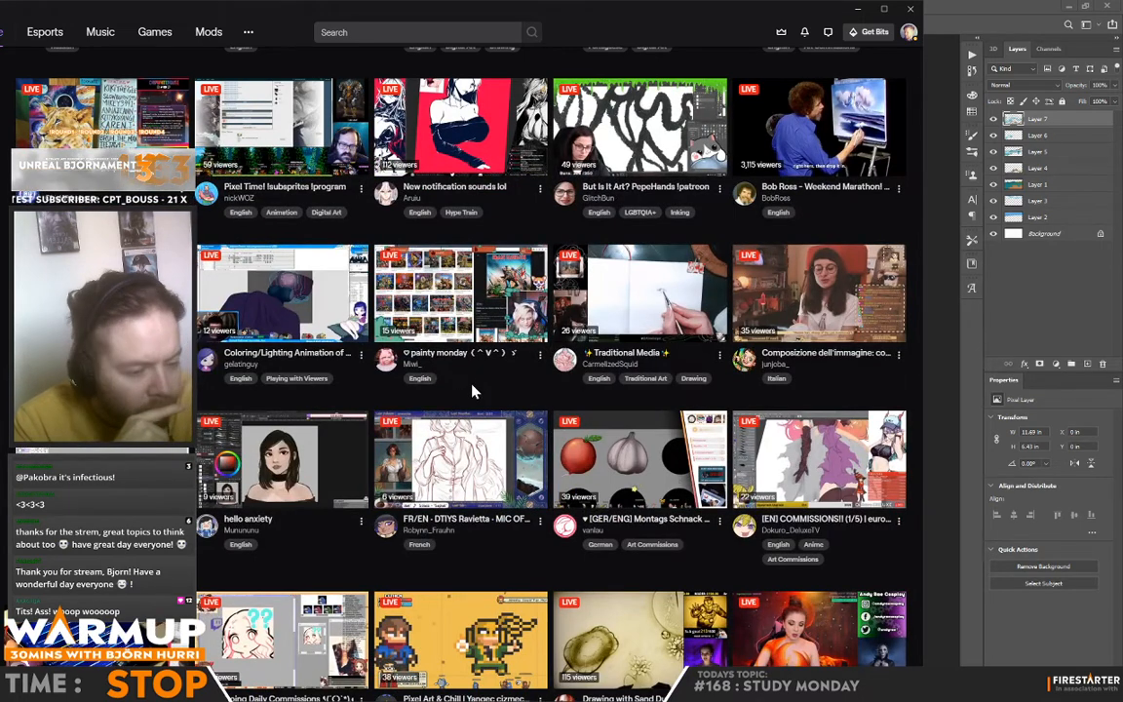
scroll(down, 3)
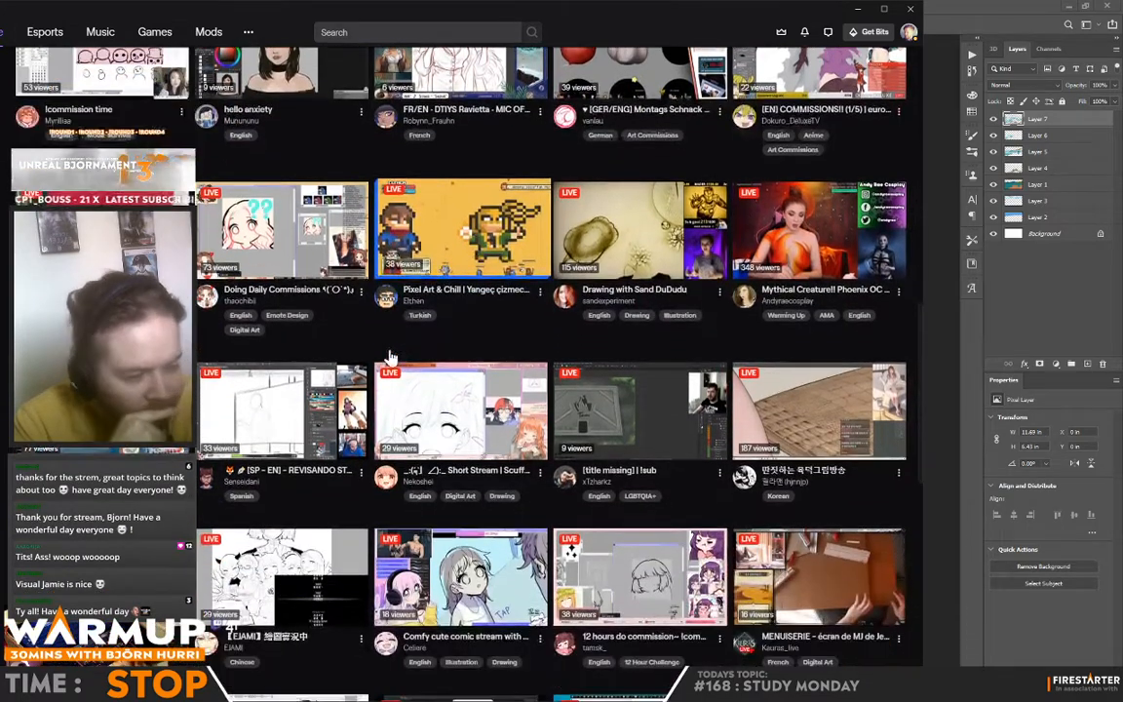
scroll(down, 3)
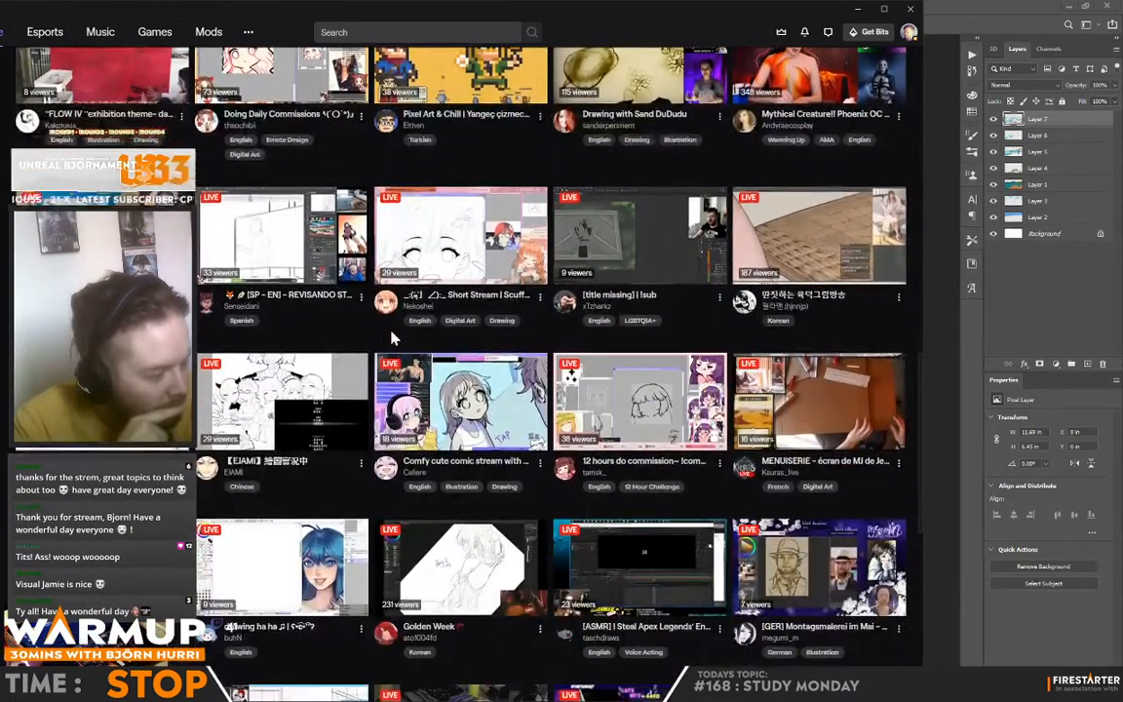
scroll(down, 3)
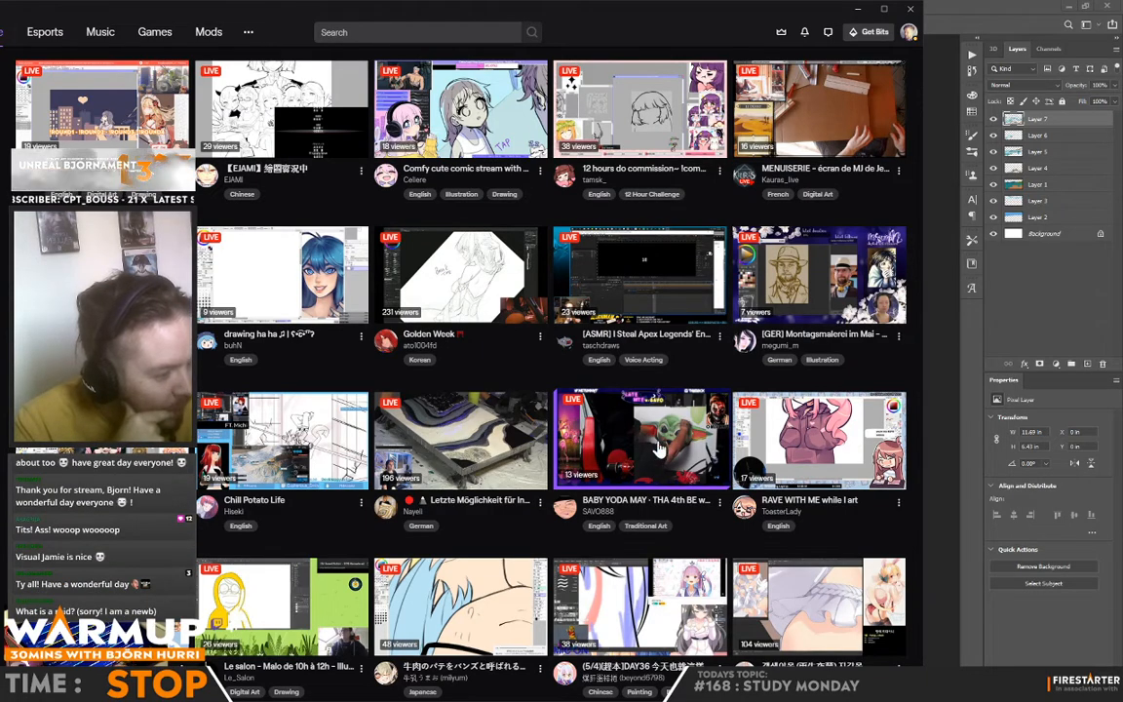
scroll(down, 3)
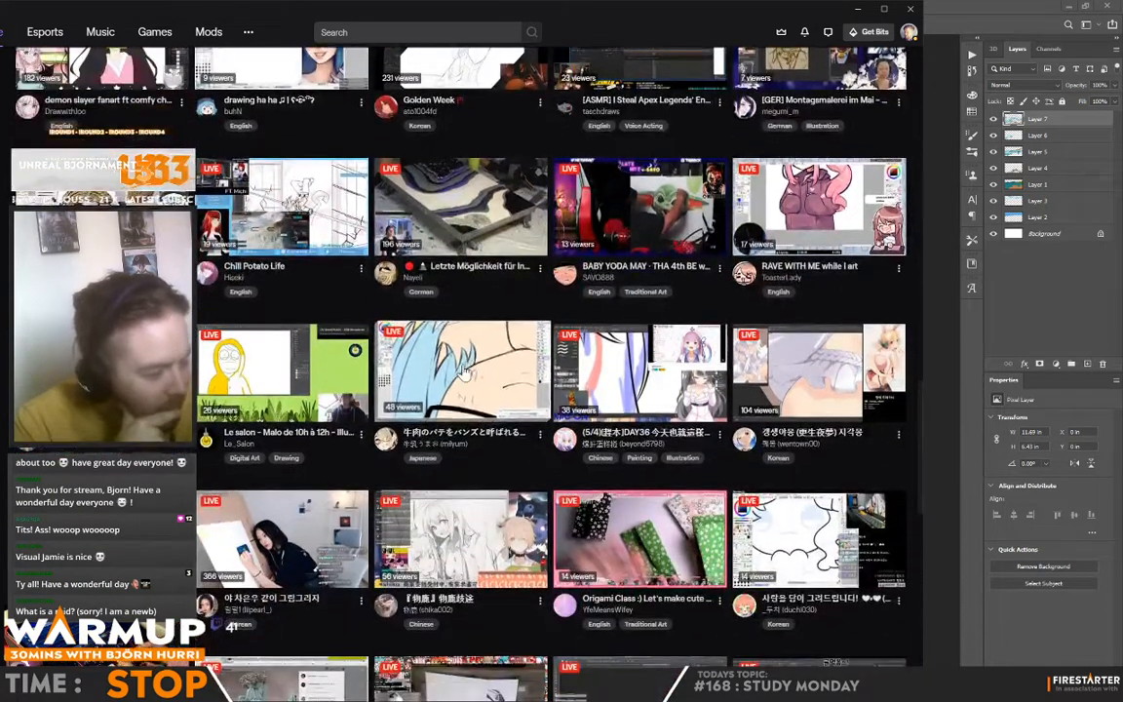
scroll(down, 3)
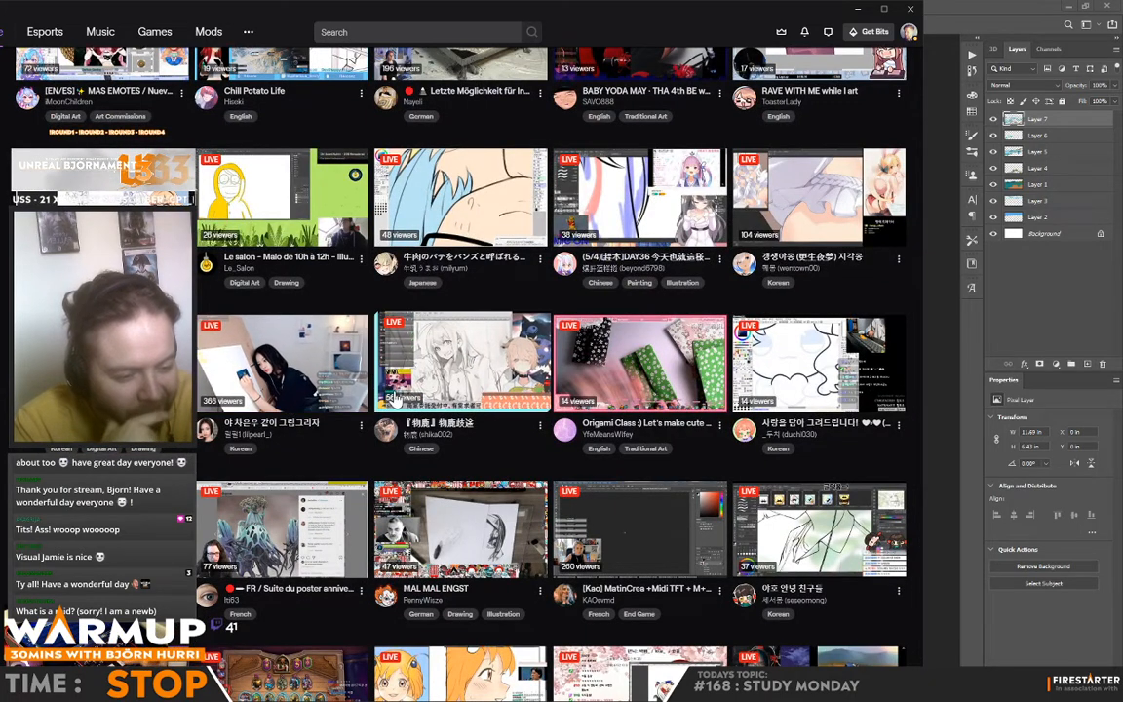
scroll(down, 3)
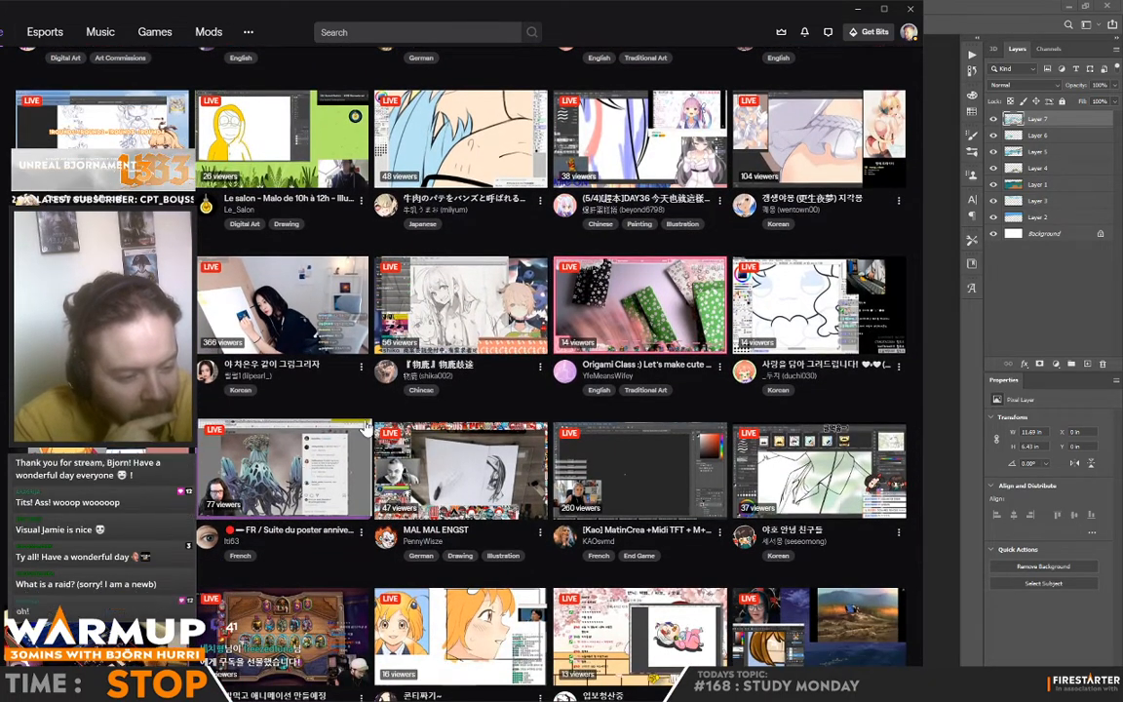
scroll(down, 3)
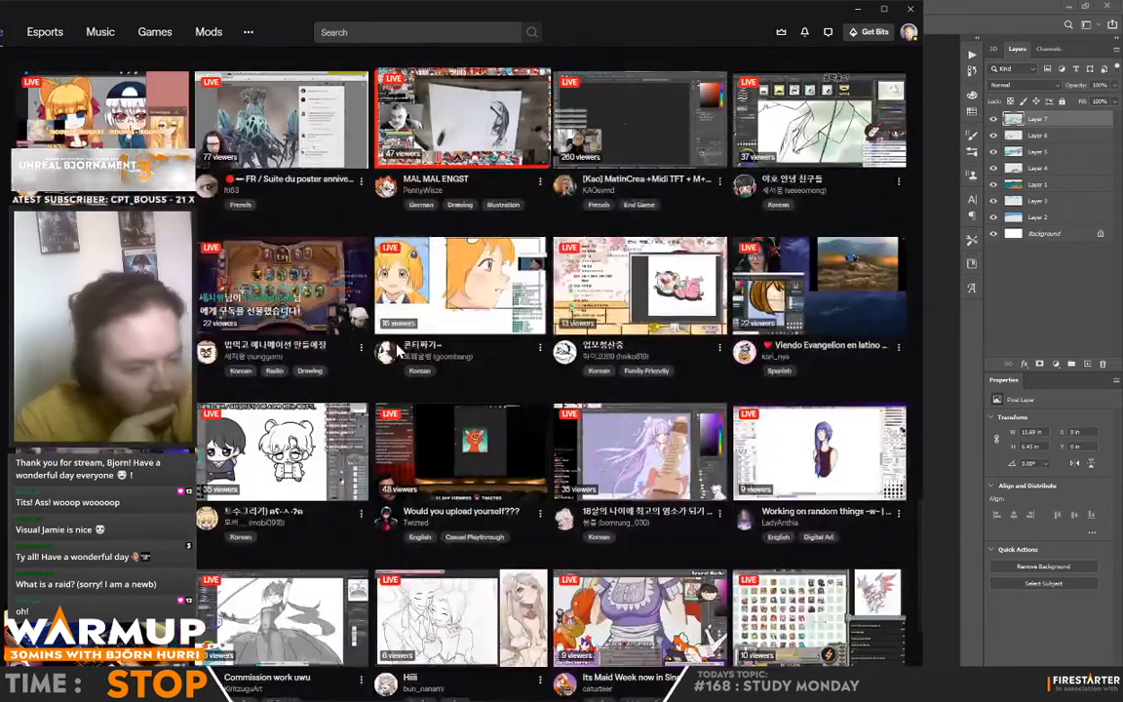
scroll(down, 3)
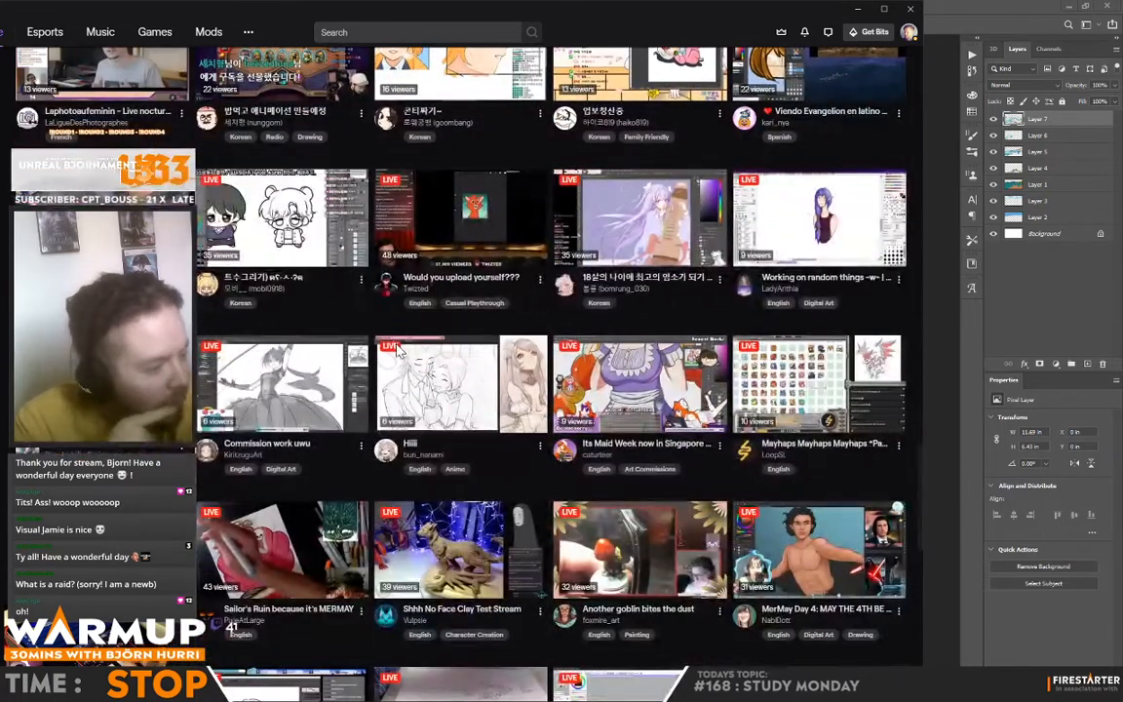
scroll(down, 3)
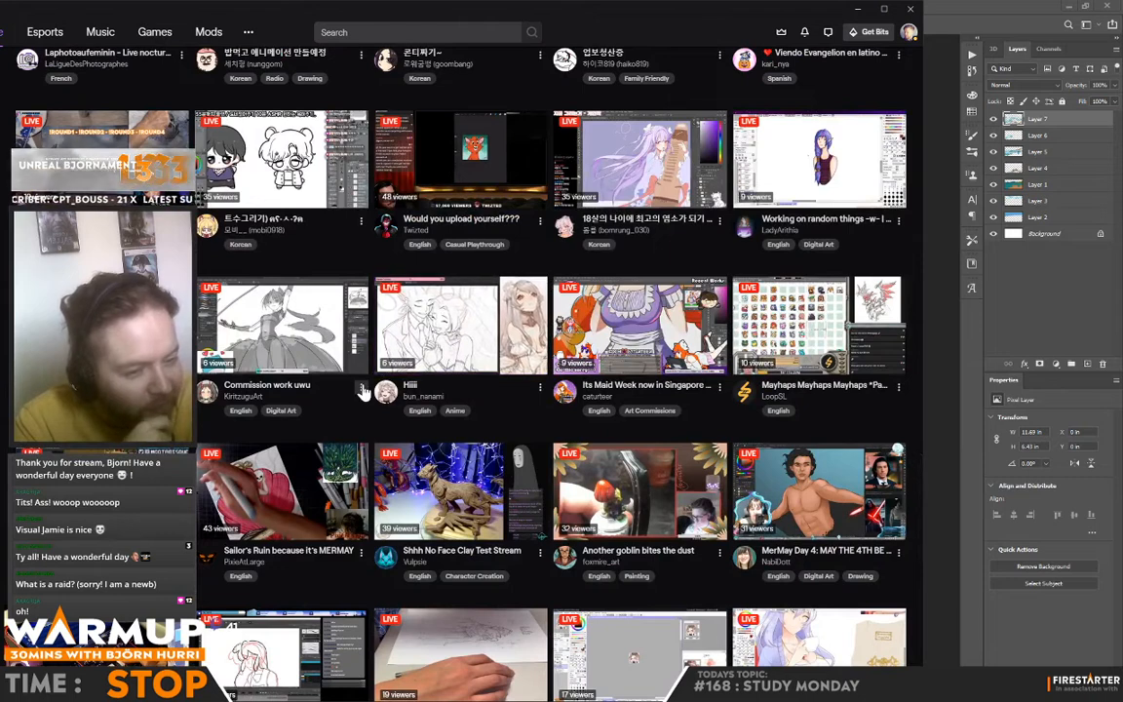